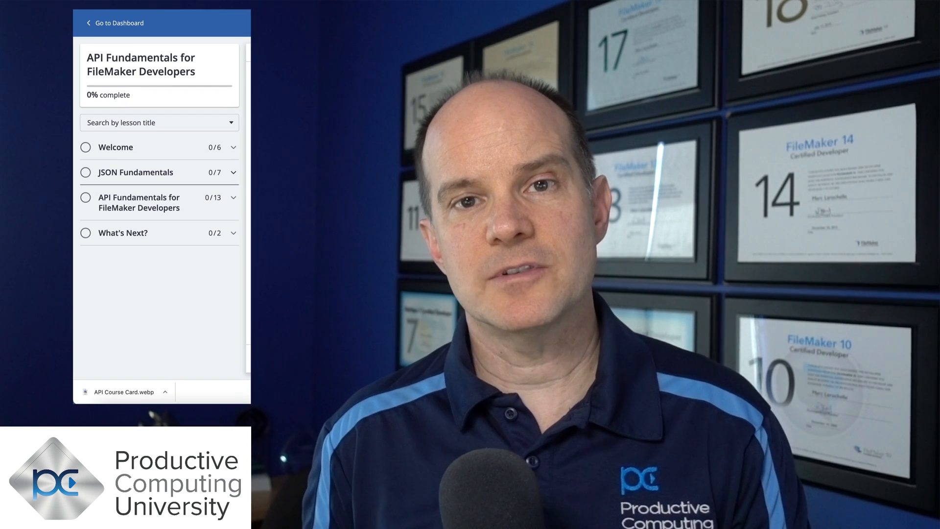
pyautogui.click(135, 173)
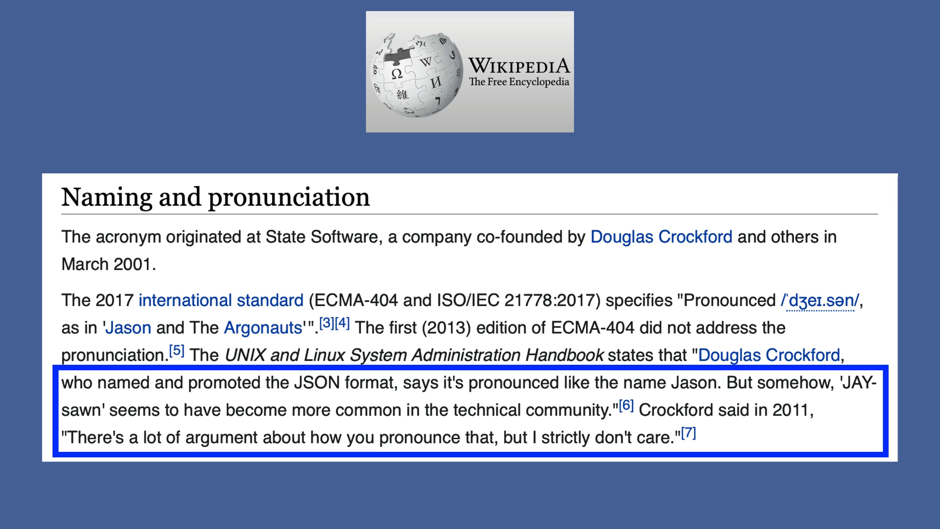
pyautogui.scroll(-3)
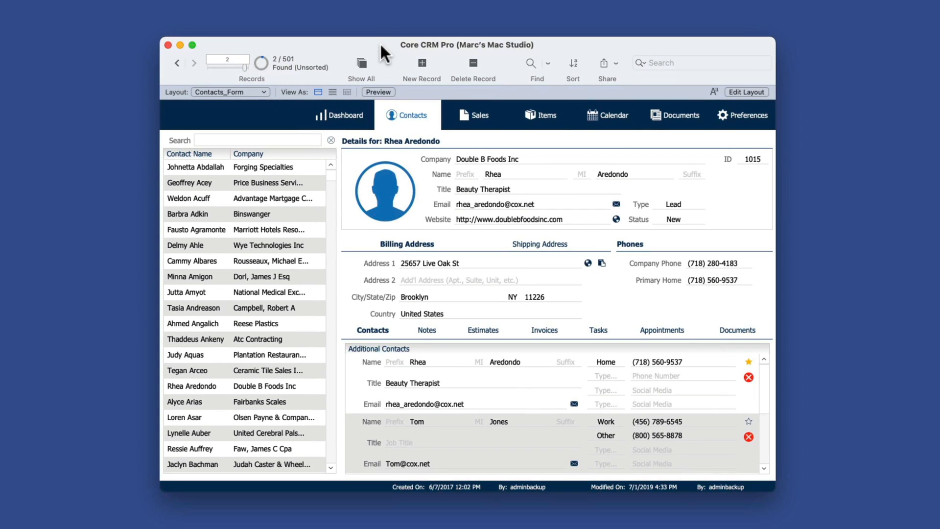
pyautogui.moveTo(438, 146)
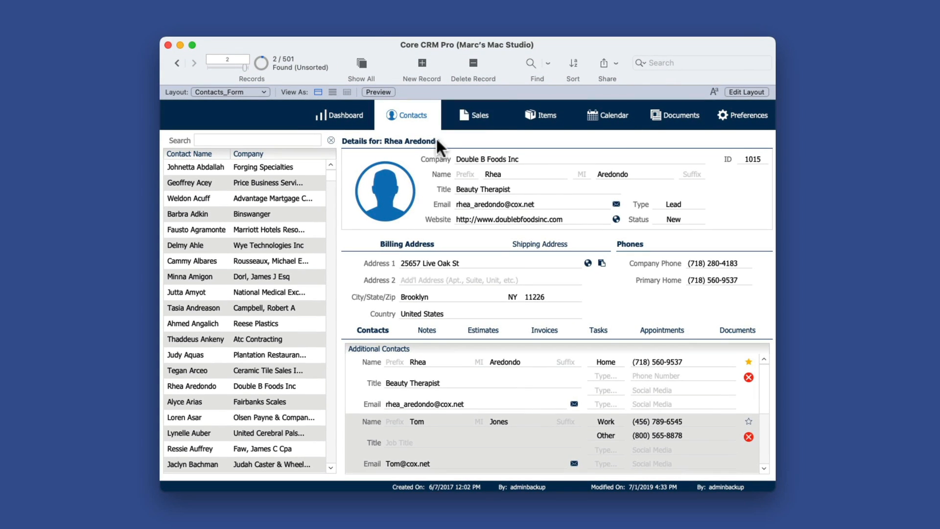
pyautogui.moveTo(376, 195)
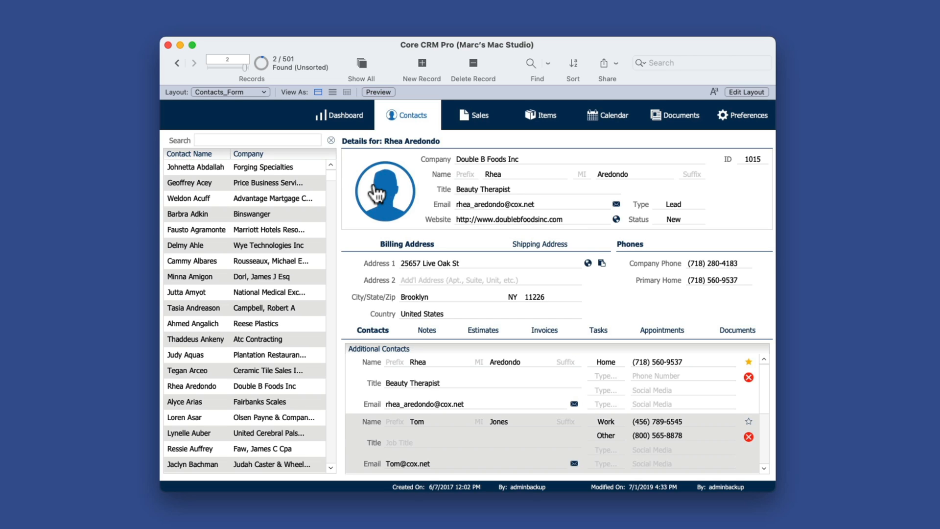
pyautogui.moveTo(410, 170)
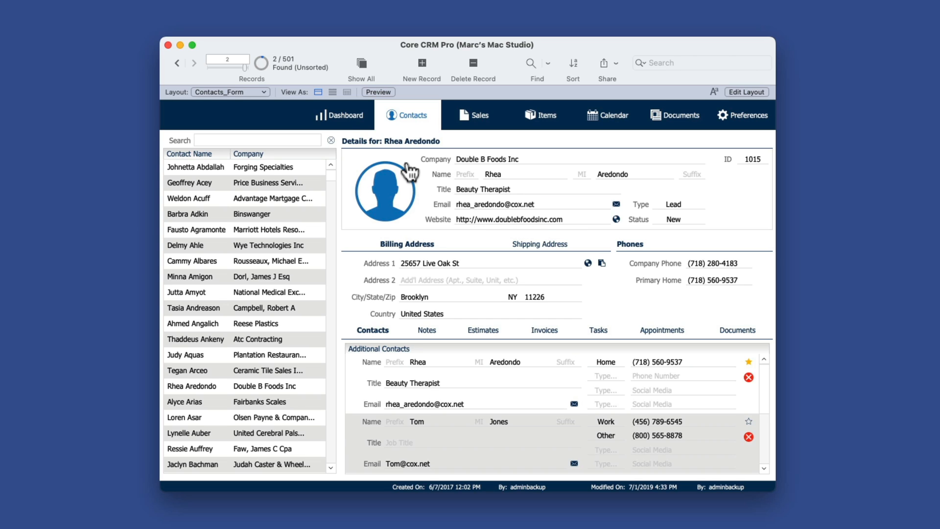
pyautogui.moveTo(282, 63)
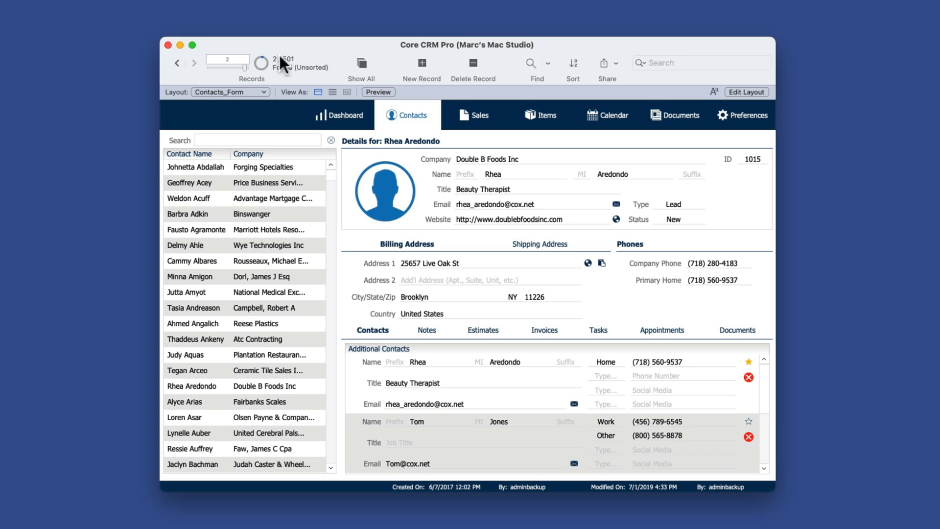
pyautogui.moveTo(229, 115)
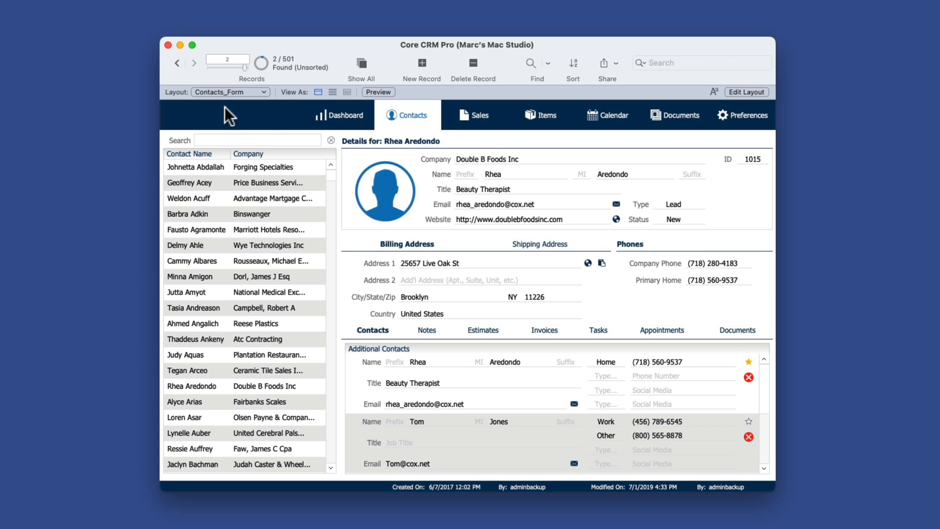
pyautogui.click(176, 63)
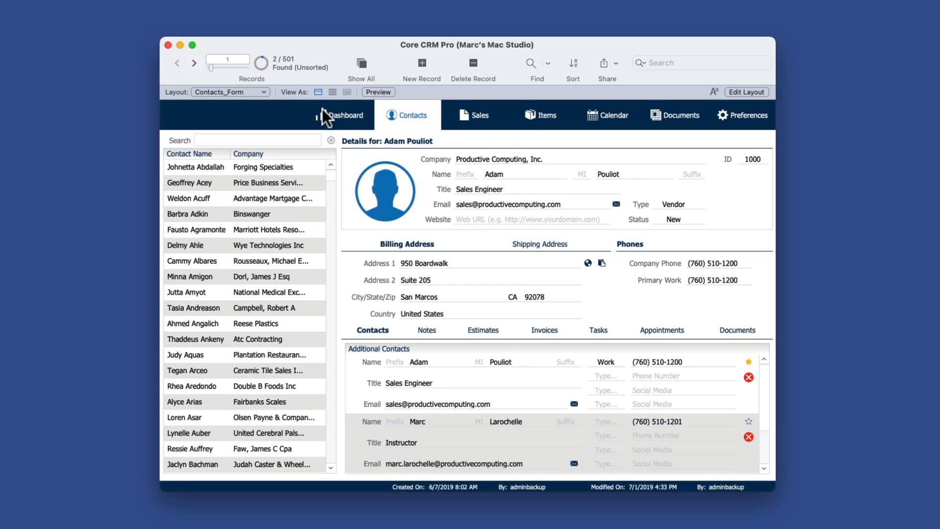
pyautogui.moveTo(542, 192)
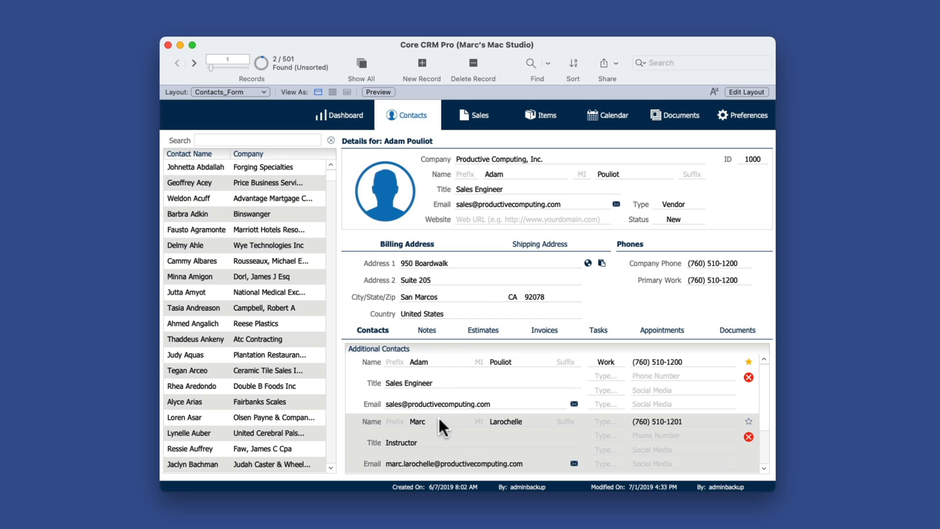
pyautogui.moveTo(478, 172)
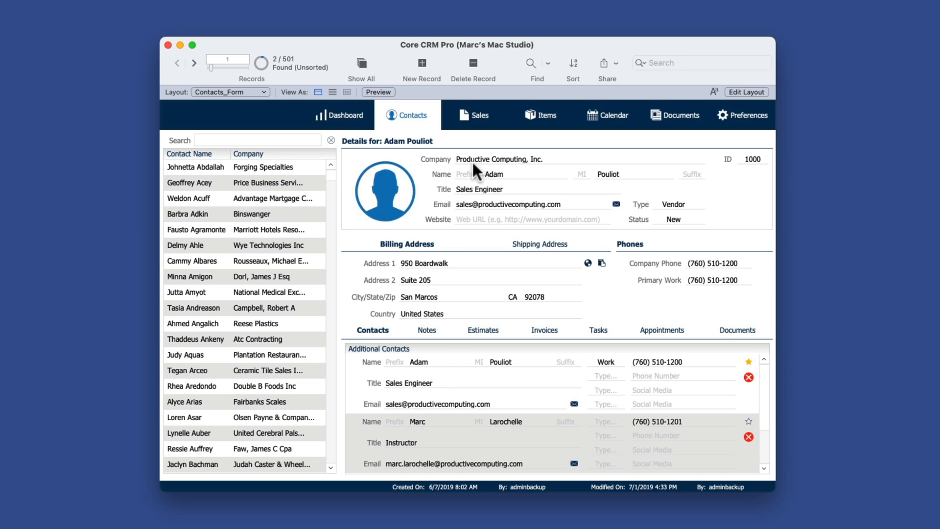
pyautogui.moveTo(530, 186)
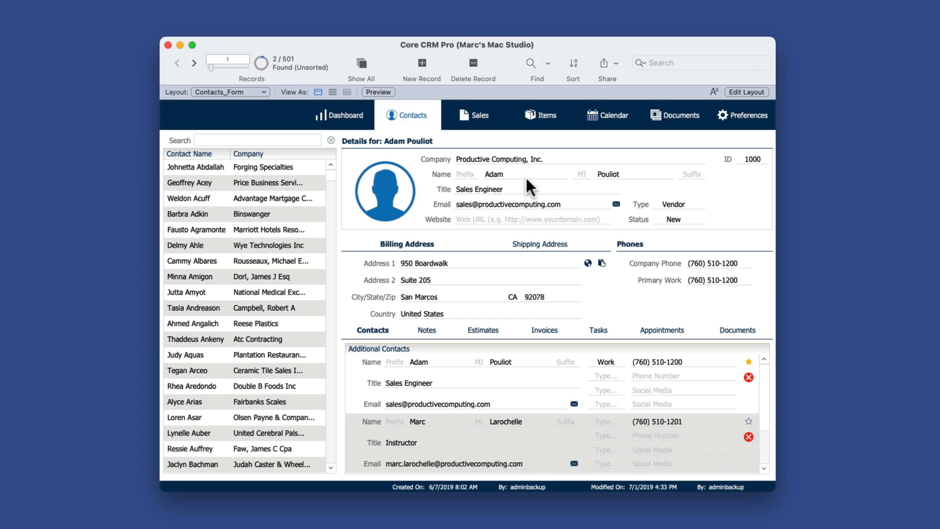
pyautogui.moveTo(458, 376)
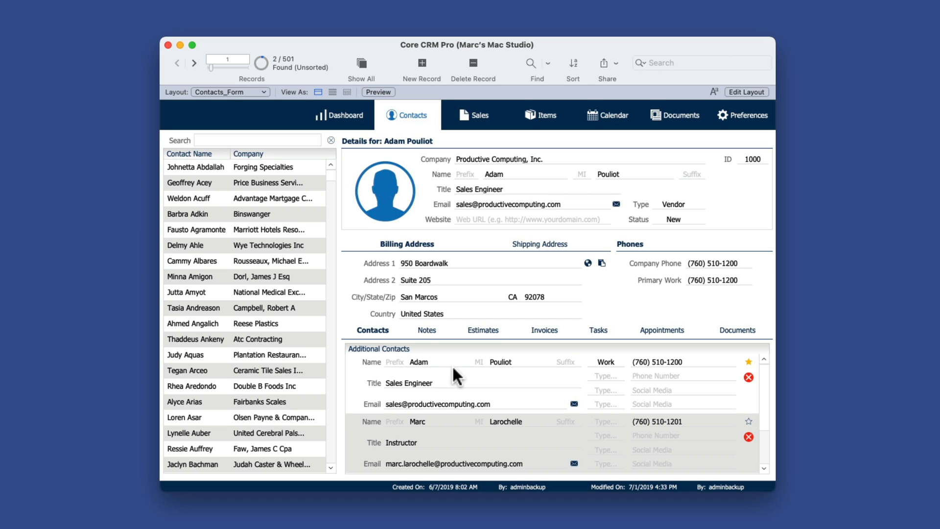
pyautogui.moveTo(454, 187)
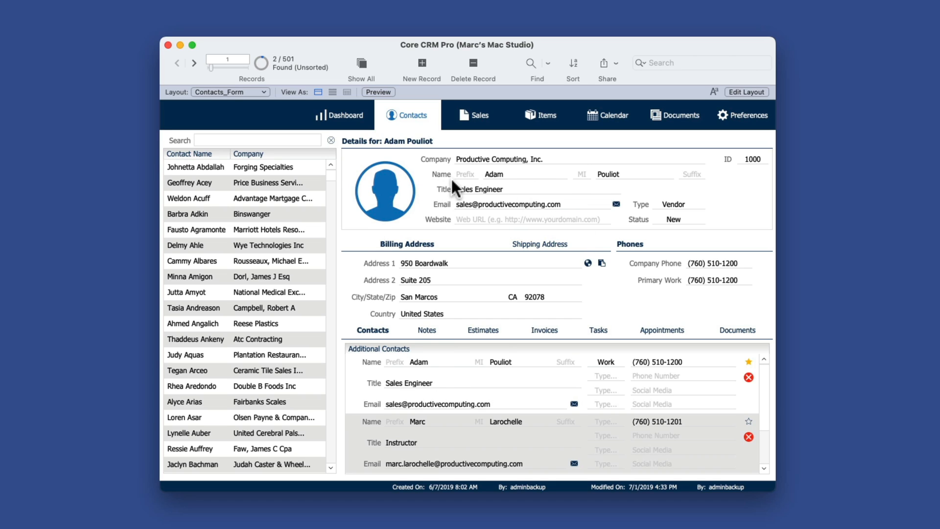
pyautogui.moveTo(436, 381)
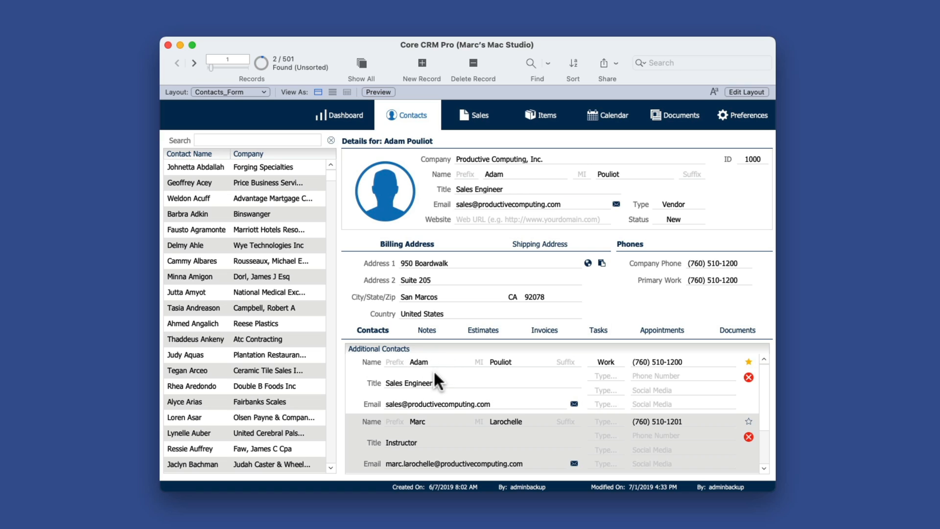
pyautogui.click(746, 92)
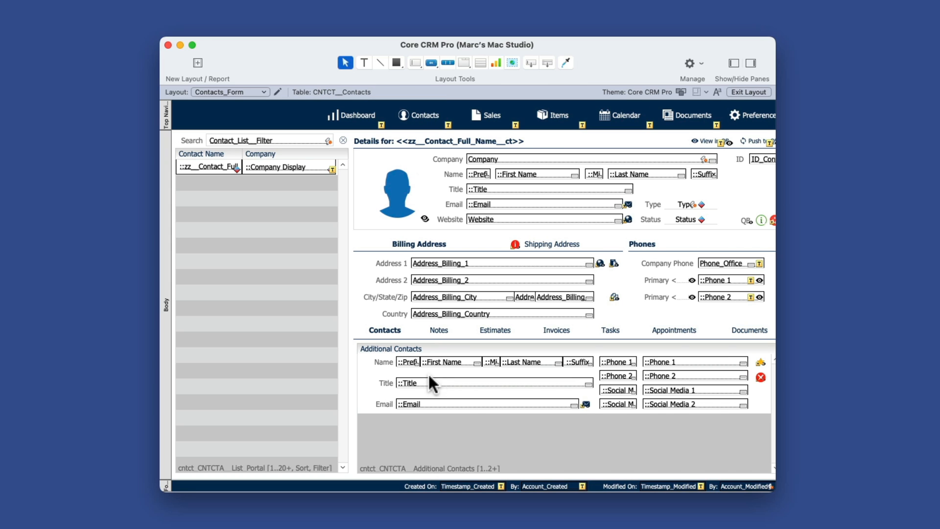
pyautogui.moveTo(397, 471)
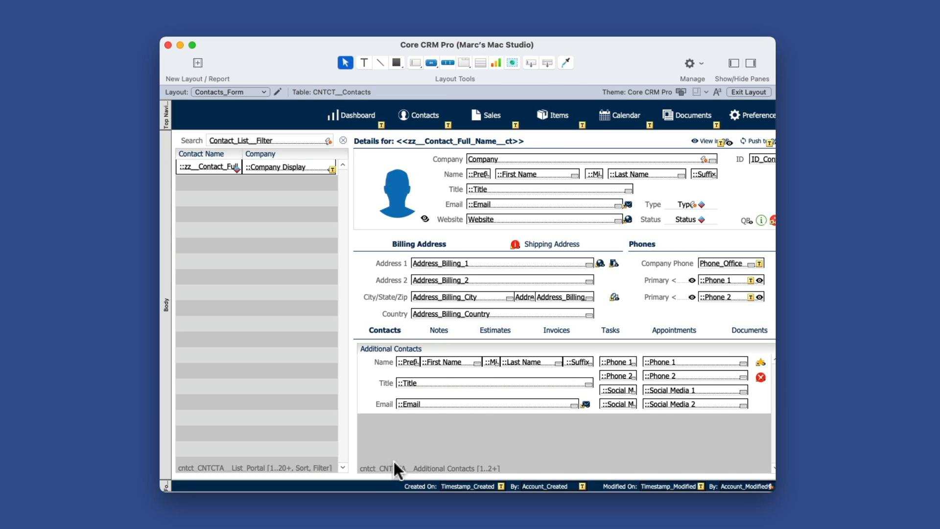
pyautogui.click(750, 92)
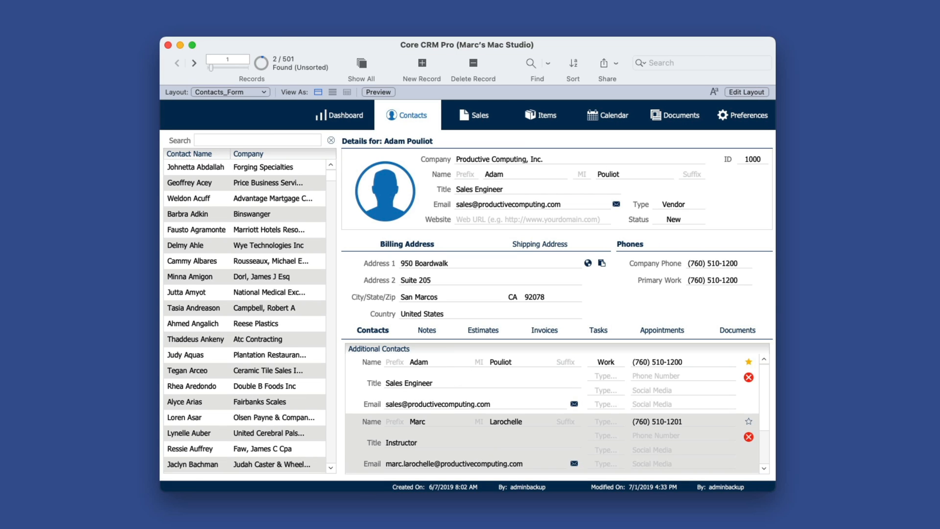
pyautogui.click(82, 6)
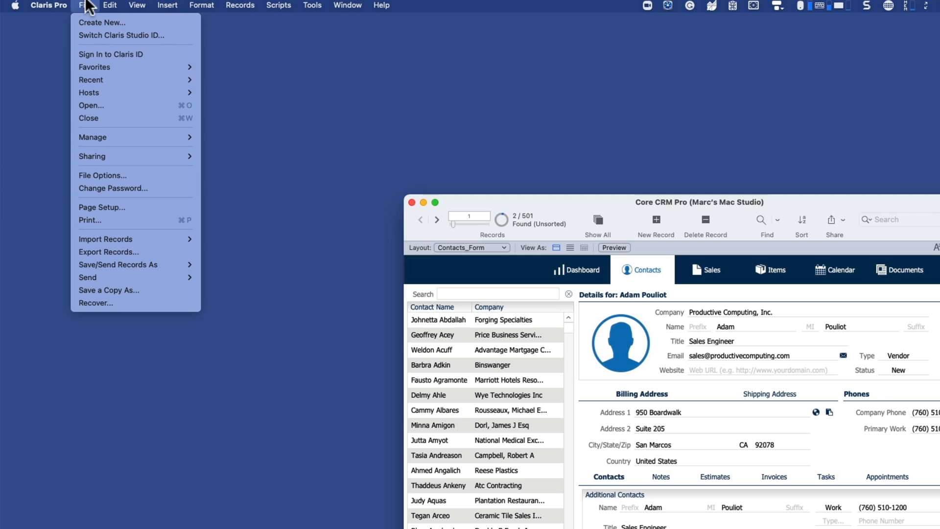
pyautogui.moveTo(120, 252)
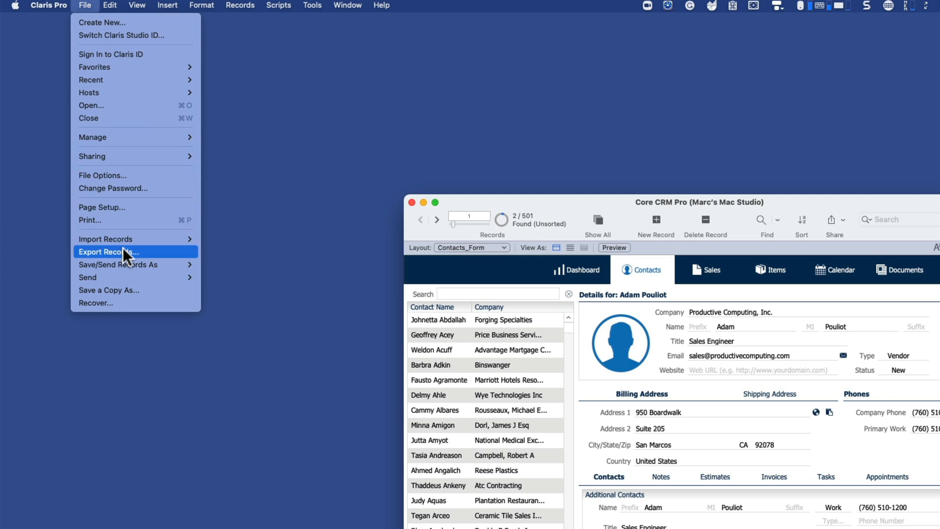
# - Export the found contacts to Untitled.csv with ID_Contact, Company, Website and Additional Contacts fields
pyautogui.click(108, 252)
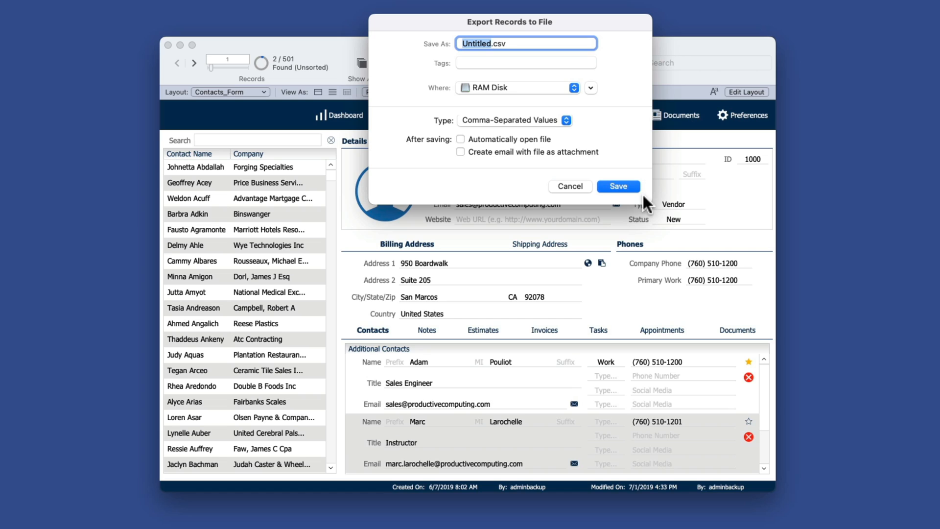
pyautogui.moveTo(489, 129)
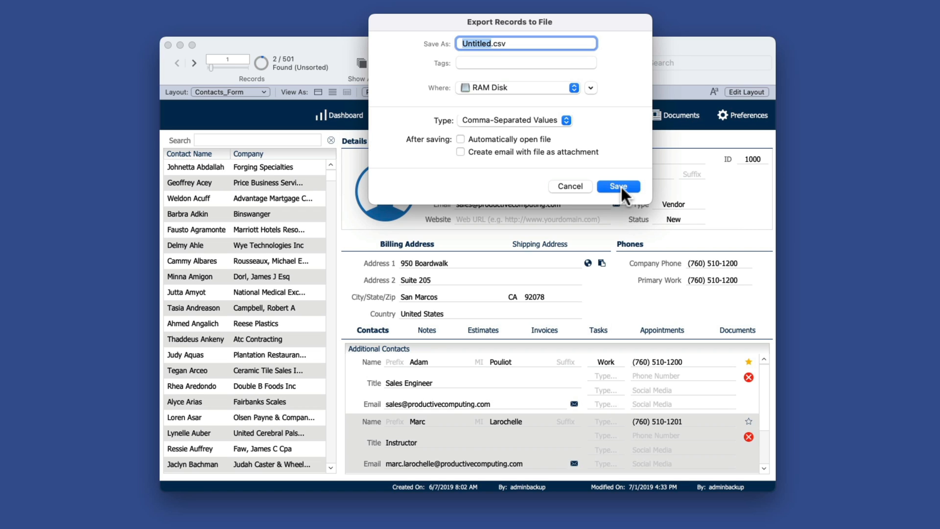
pyautogui.click(618, 186)
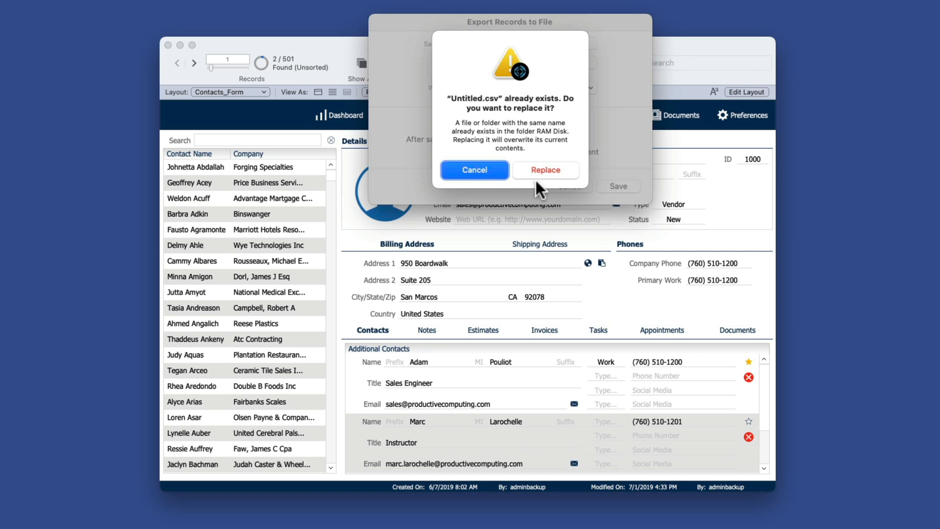
pyautogui.click(545, 169)
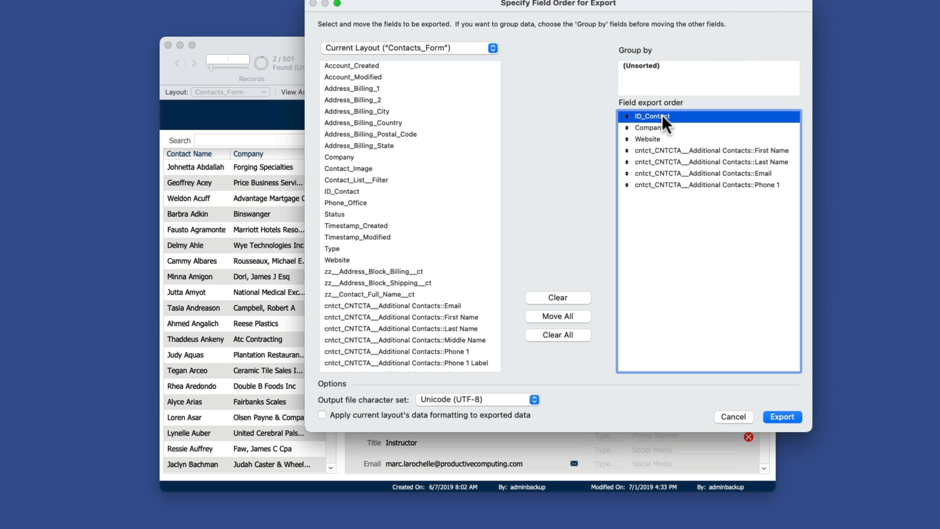
pyautogui.moveTo(664, 133)
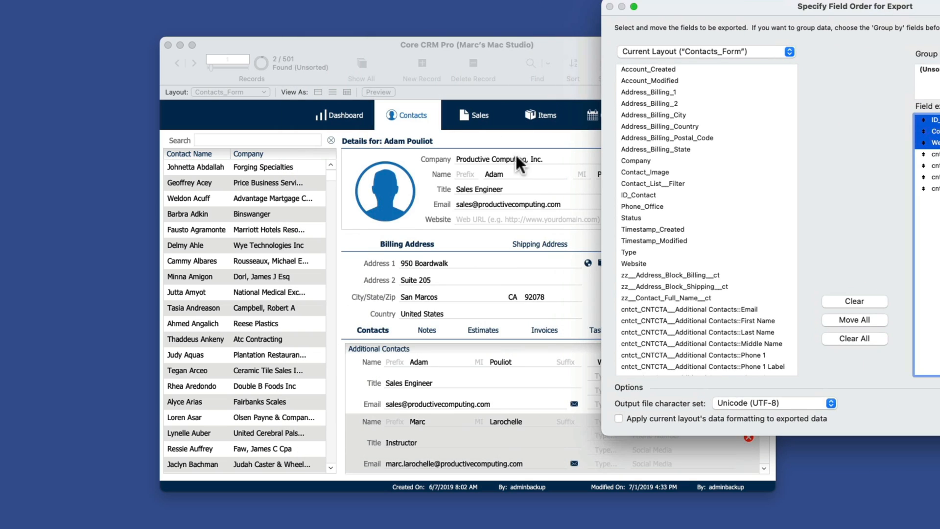
pyautogui.moveTo(520, 168)
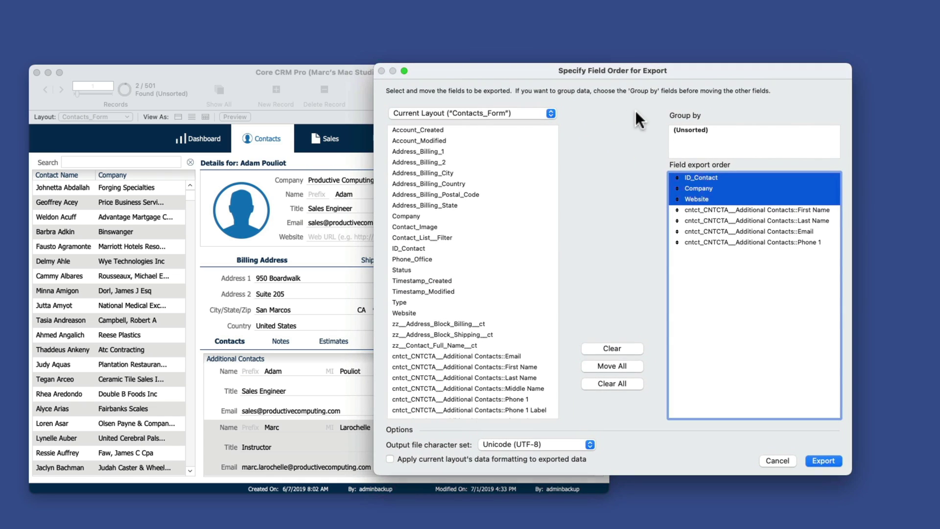
pyautogui.moveTo(717, 228)
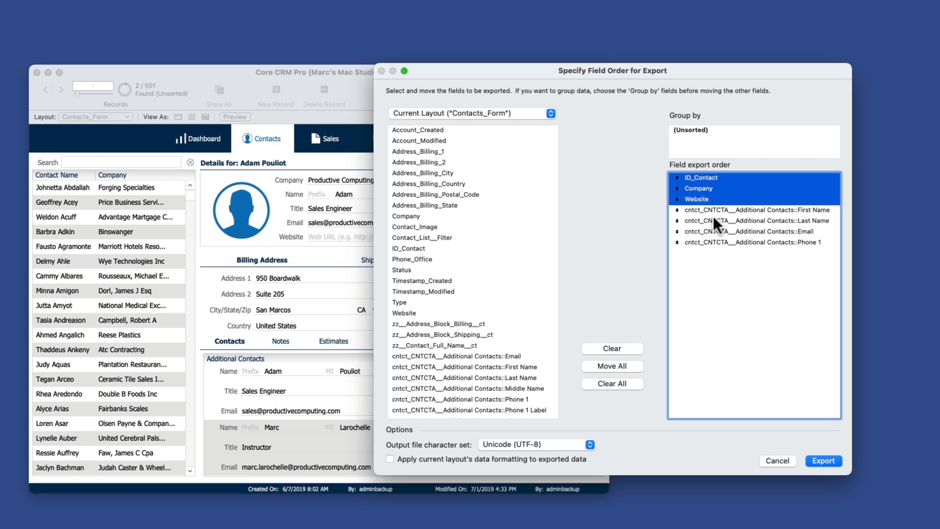
pyautogui.moveTo(824, 461)
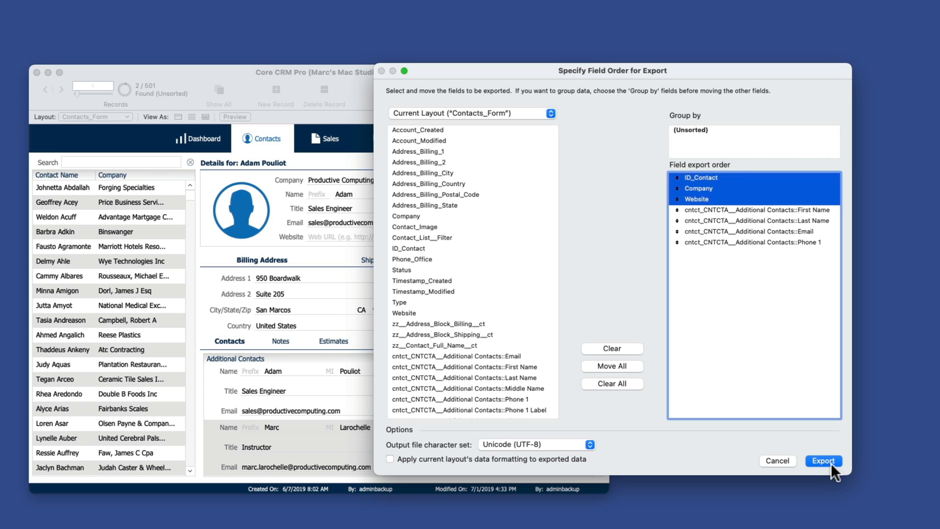
pyautogui.click(822, 461)
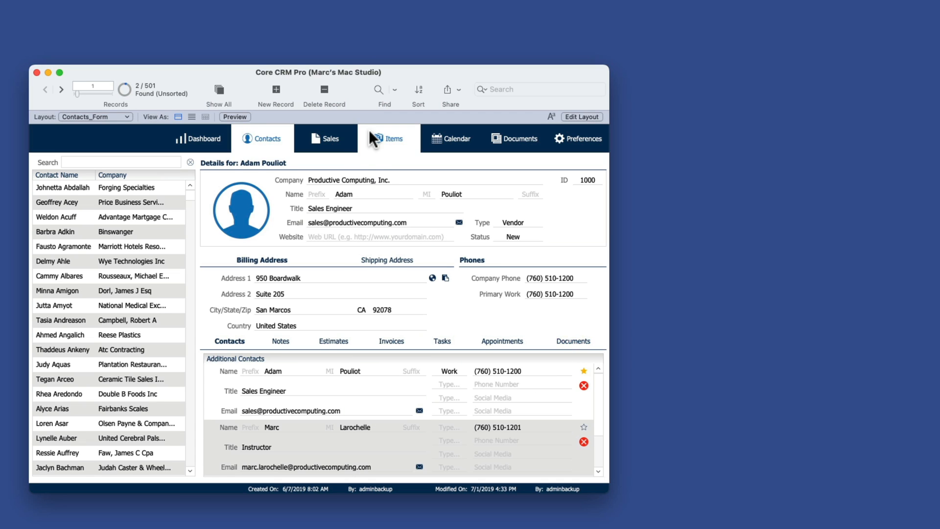
pyautogui.moveTo(693, 50)
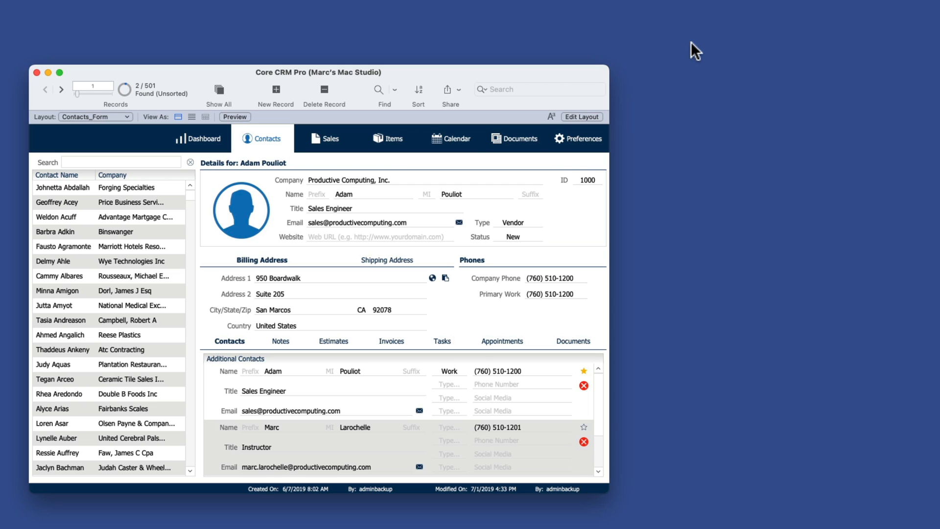
pyautogui.moveTo(673, 76)
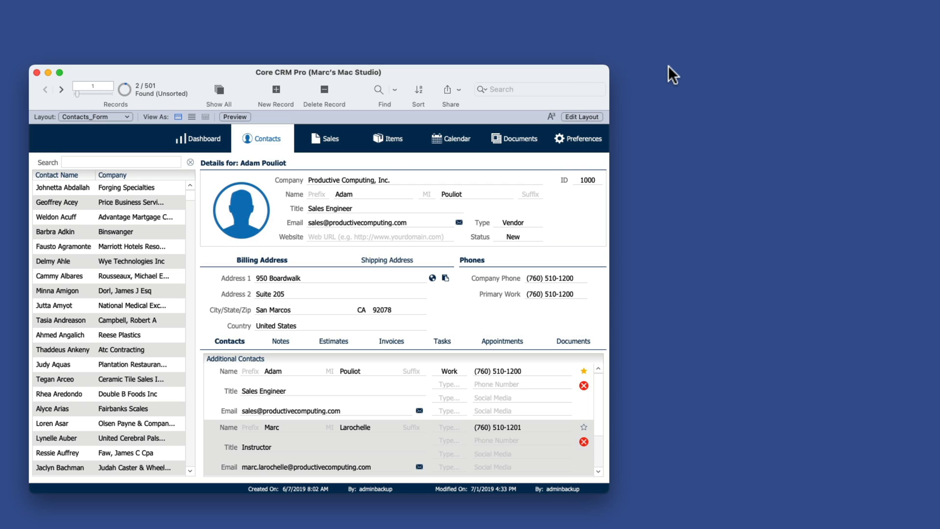
pyautogui.moveTo(628, 16)
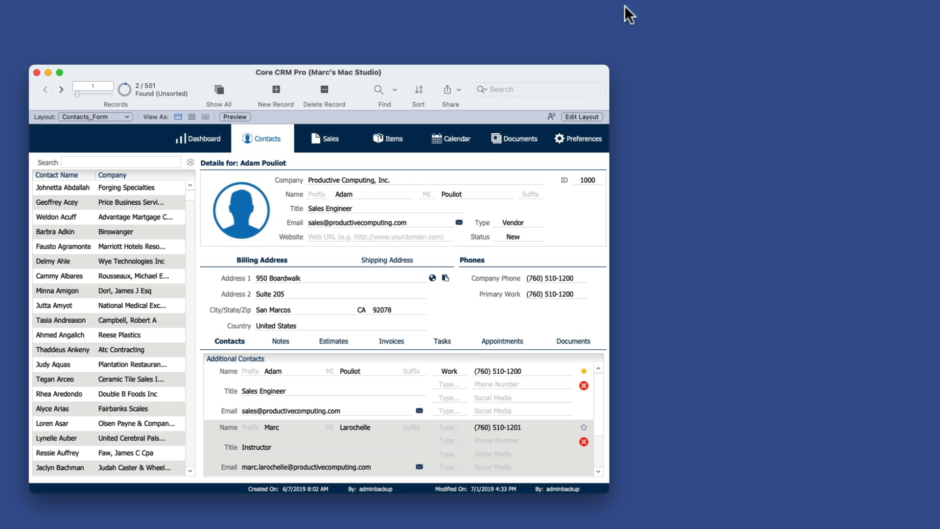
# - Launch Sublime Text via Spotlight and view the five exported rows of Untitled.csv
pyautogui.write('sublime Text.app')
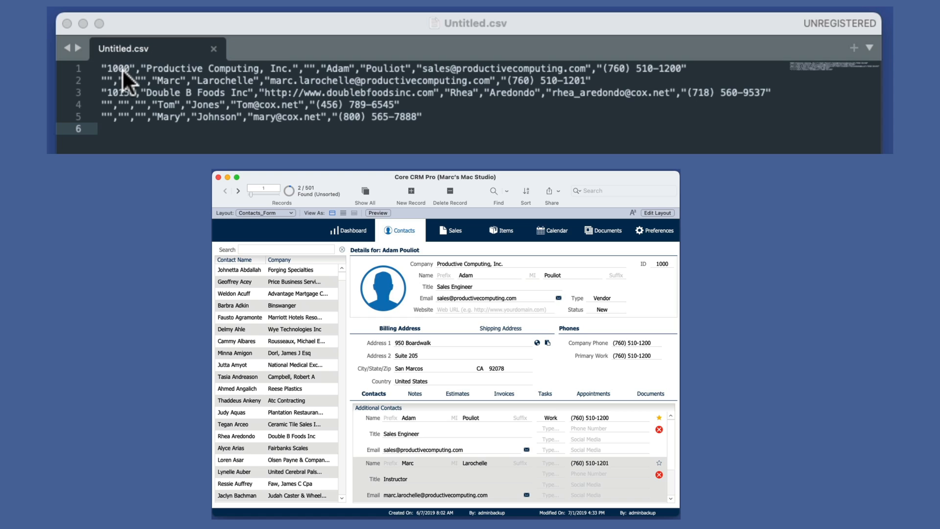
pyautogui.moveTo(480, 267)
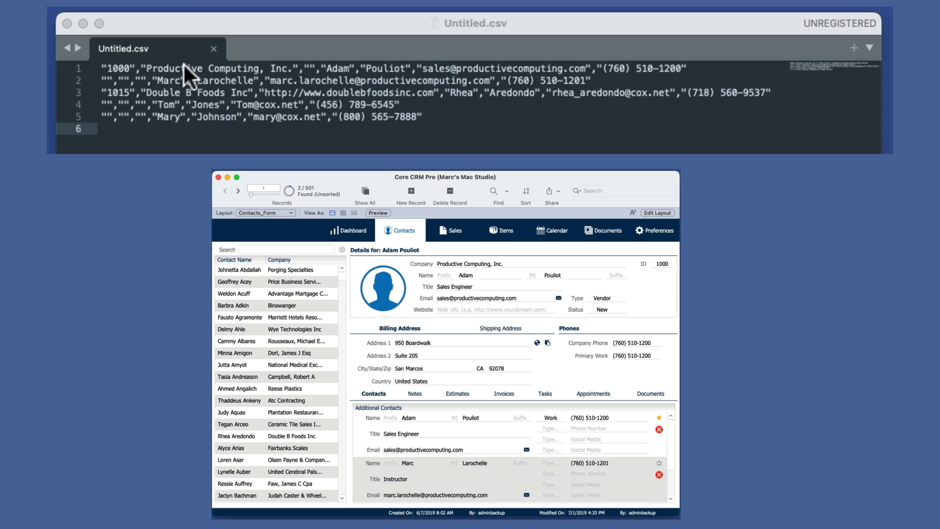
pyautogui.moveTo(300, 96)
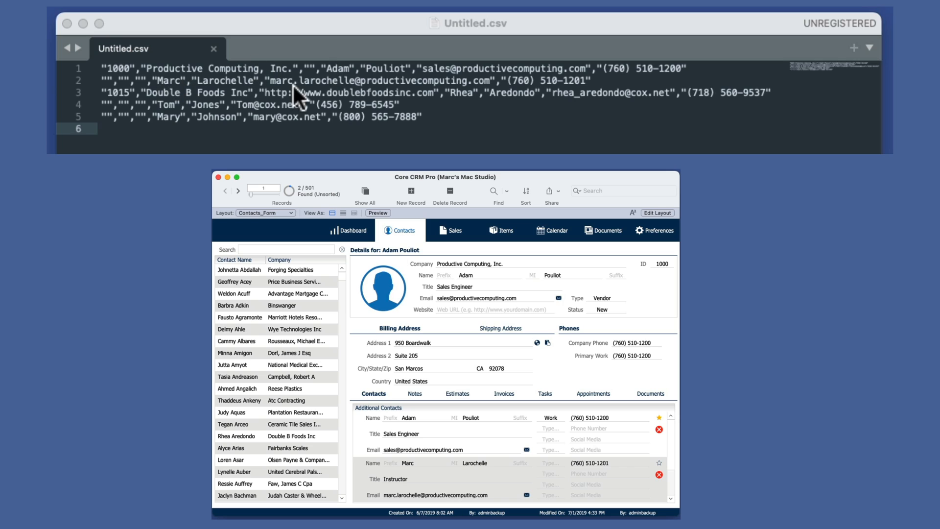
pyautogui.moveTo(373, 76)
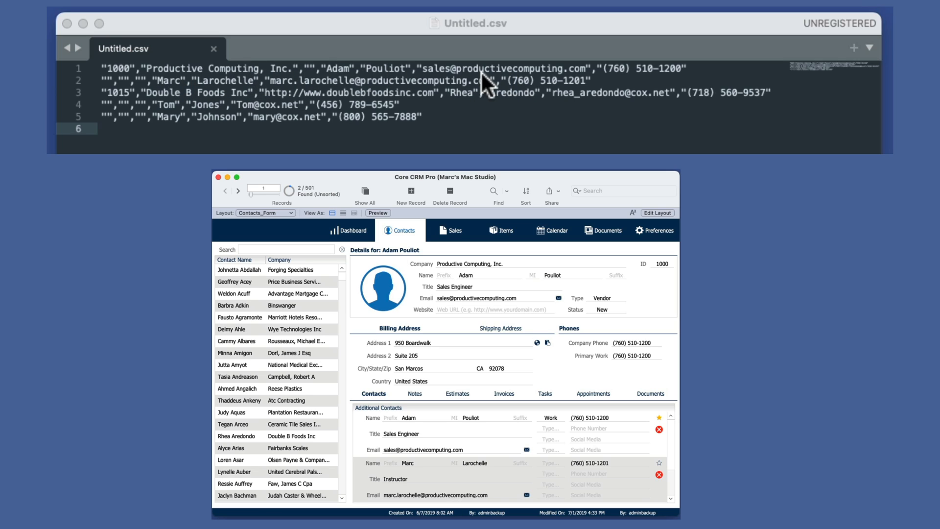
pyautogui.moveTo(423, 84)
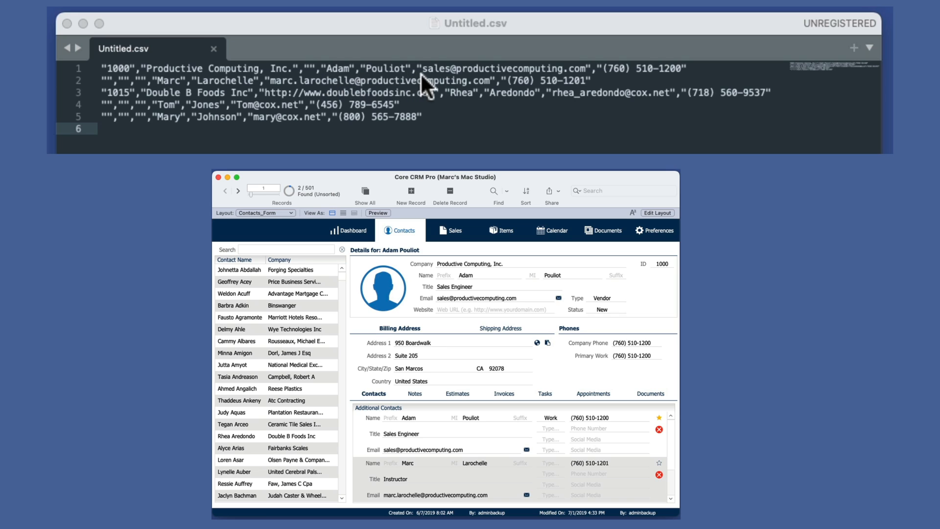
pyautogui.moveTo(704, 76)
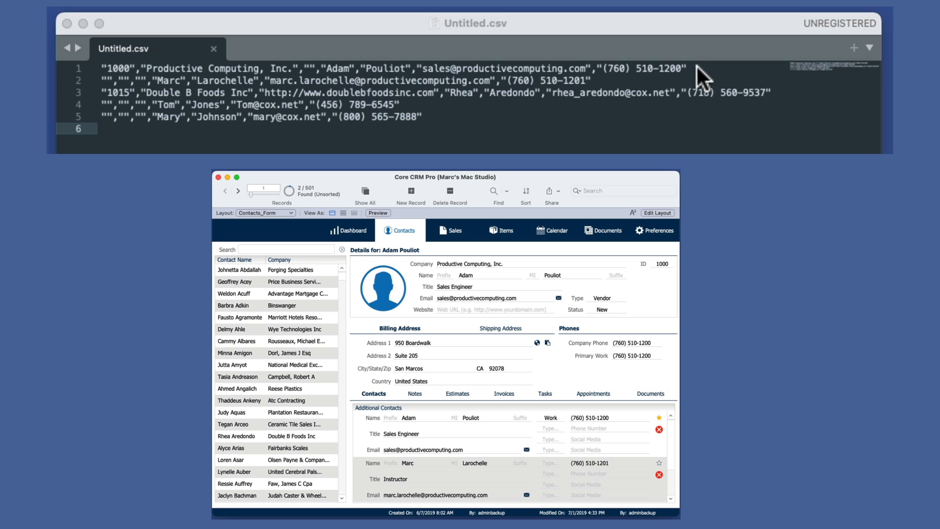
pyautogui.click(141, 79)
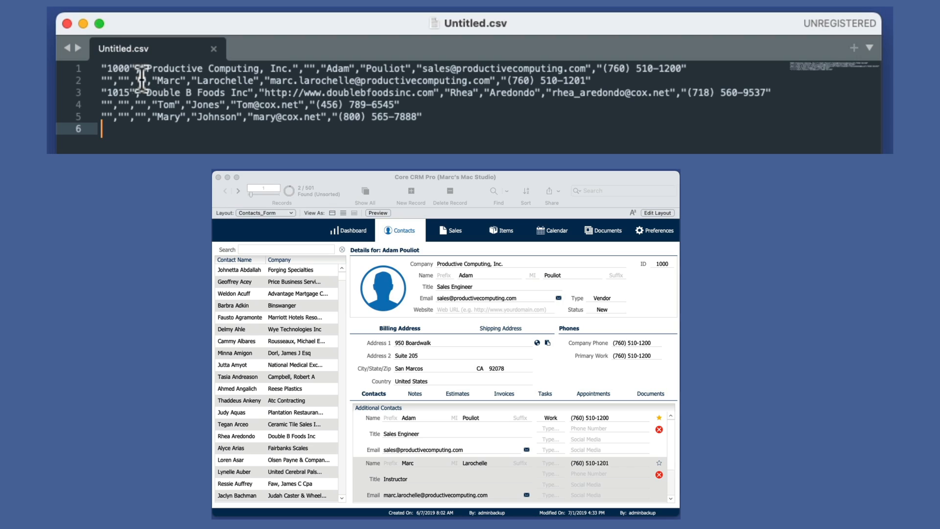
pyautogui.moveTo(316, 117)
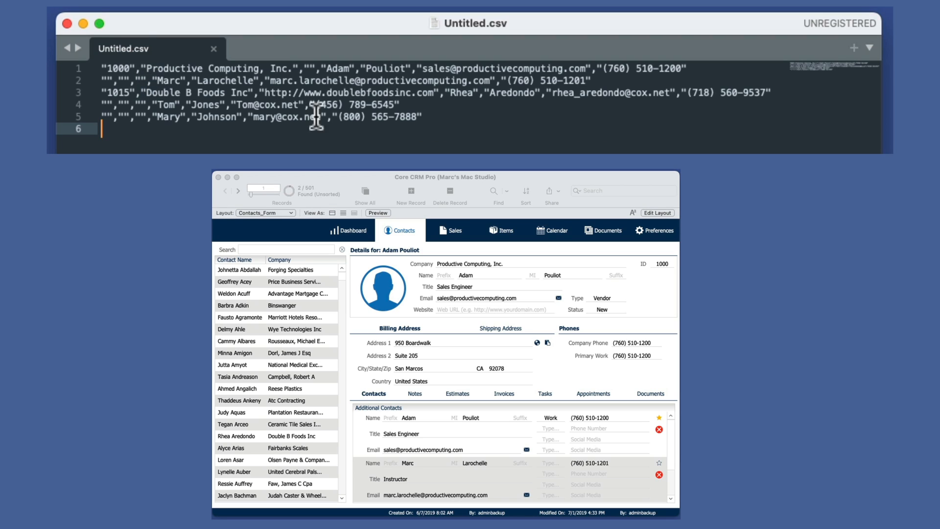
pyautogui.moveTo(102, 82)
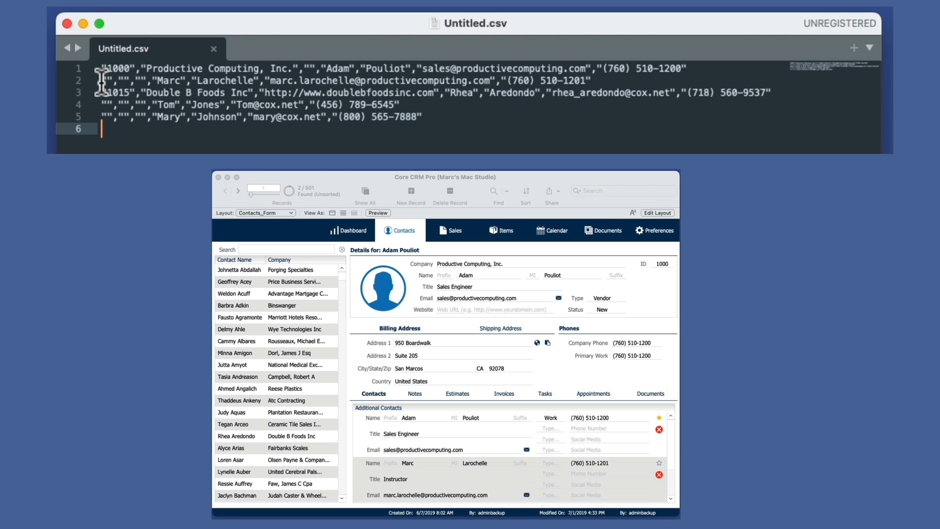
pyautogui.moveTo(164, 84)
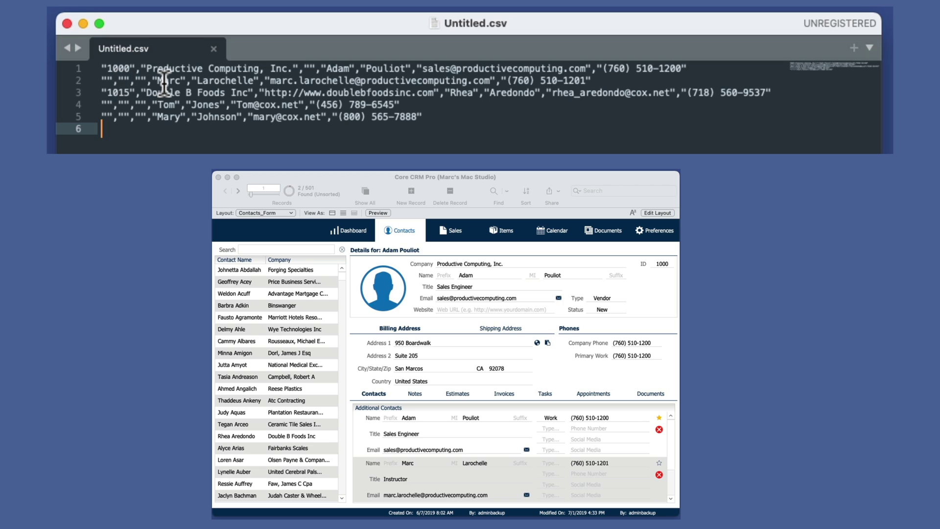
pyautogui.moveTo(578, 89)
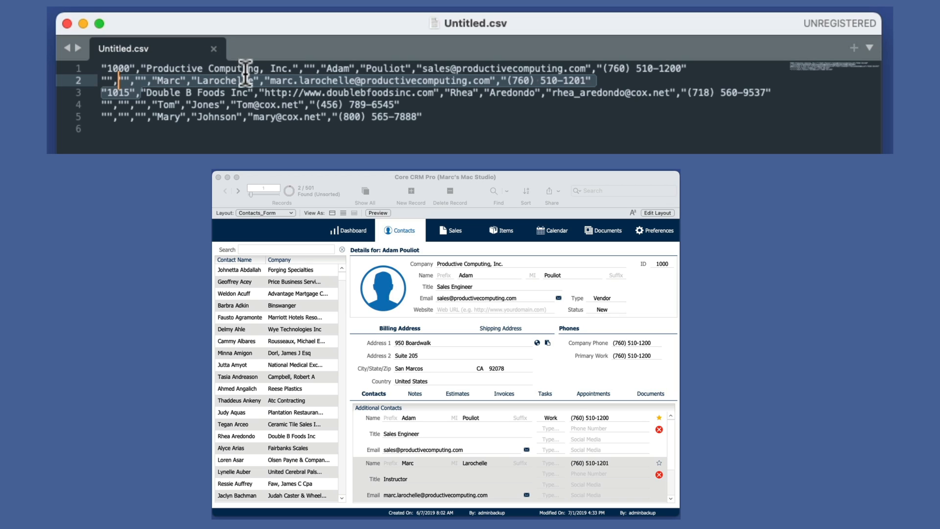
pyautogui.moveTo(245, 91)
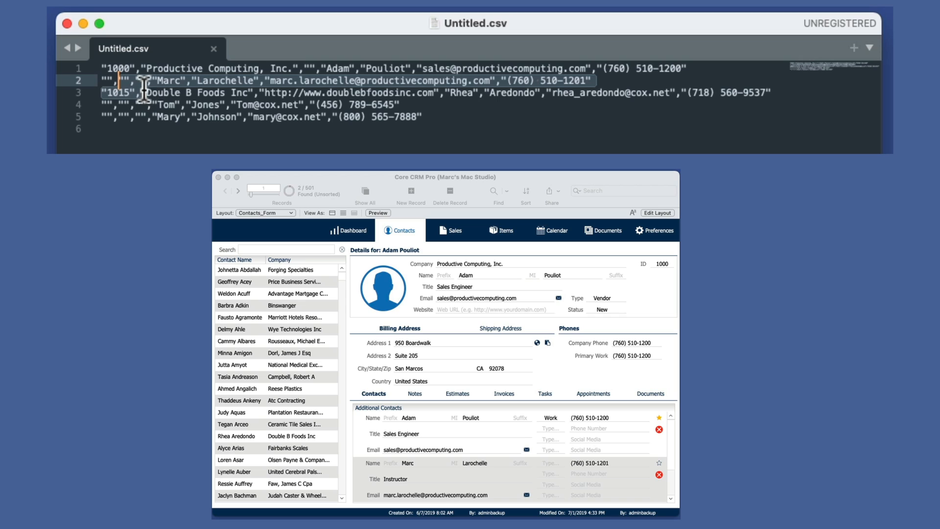
pyautogui.moveTo(178, 100)
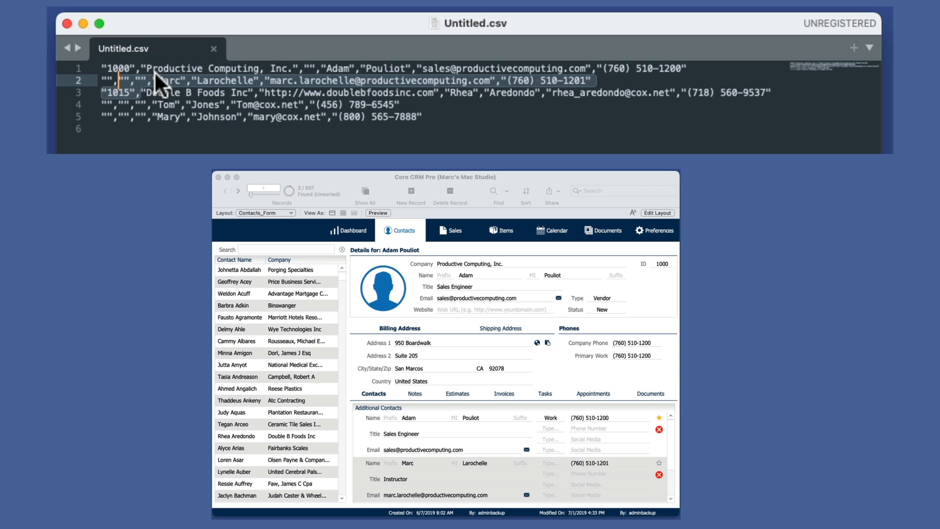
pyautogui.moveTo(344, 68)
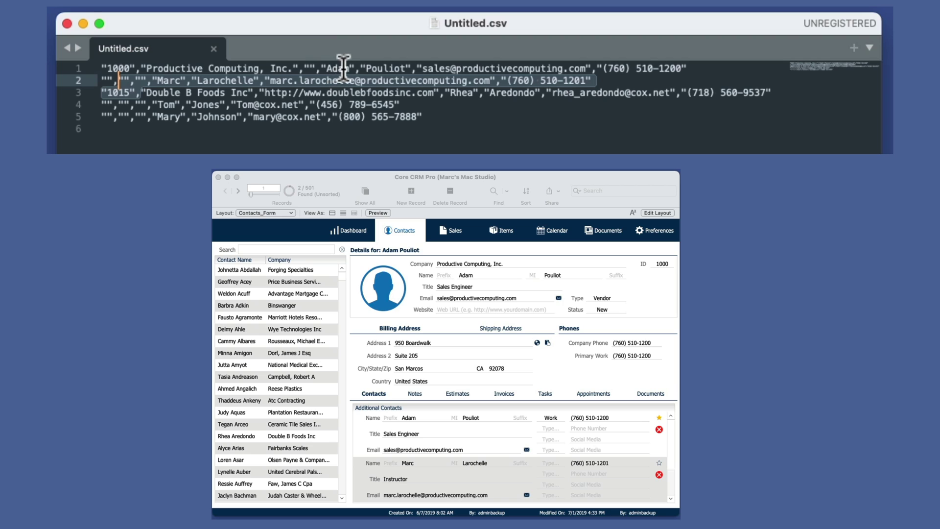
pyautogui.click(238, 191)
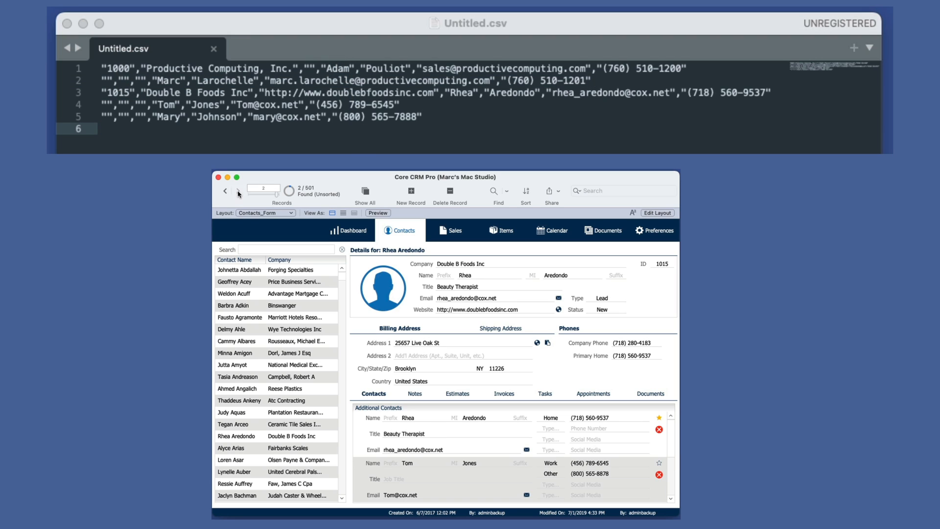
pyautogui.moveTo(204, 144)
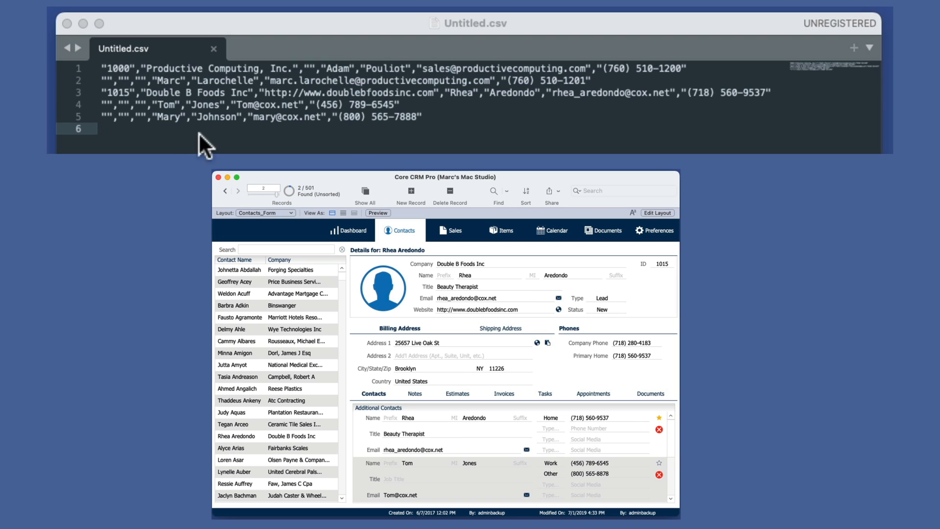
pyautogui.moveTo(170, 105)
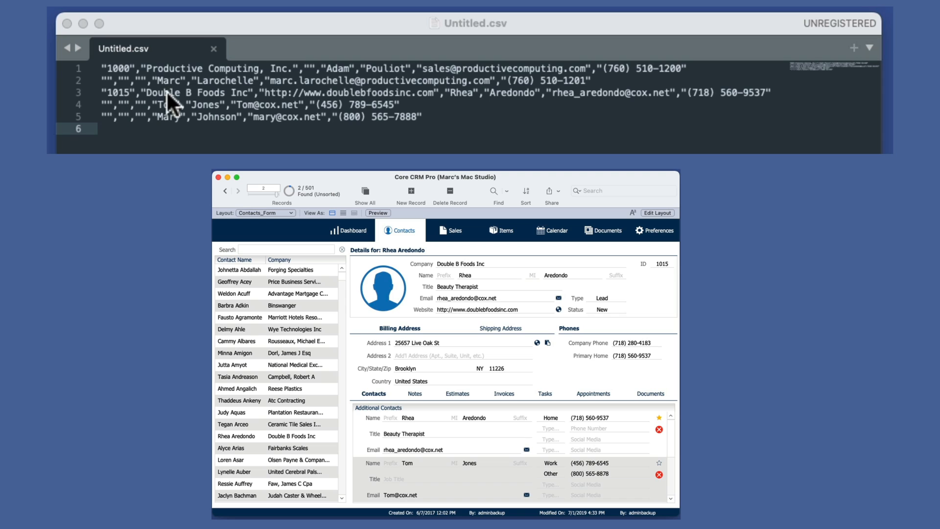
pyautogui.moveTo(512, 108)
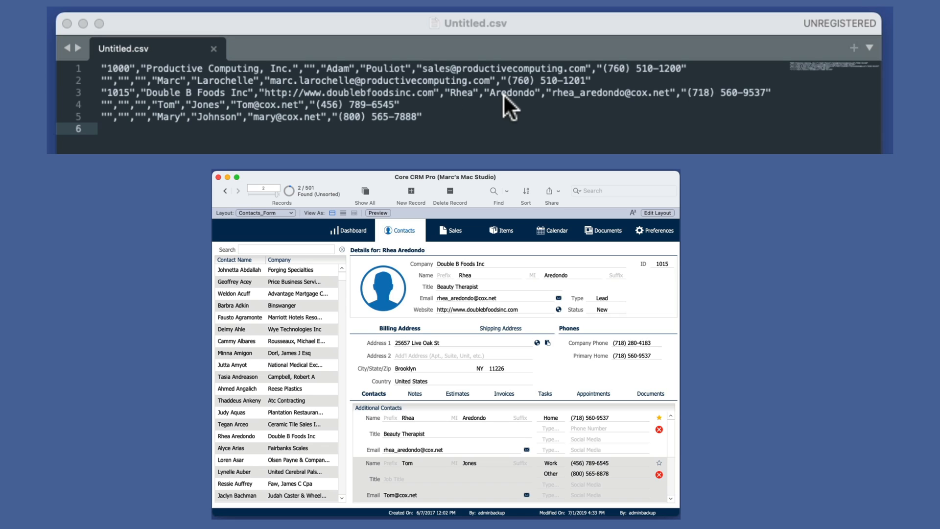
pyautogui.moveTo(568, 104)
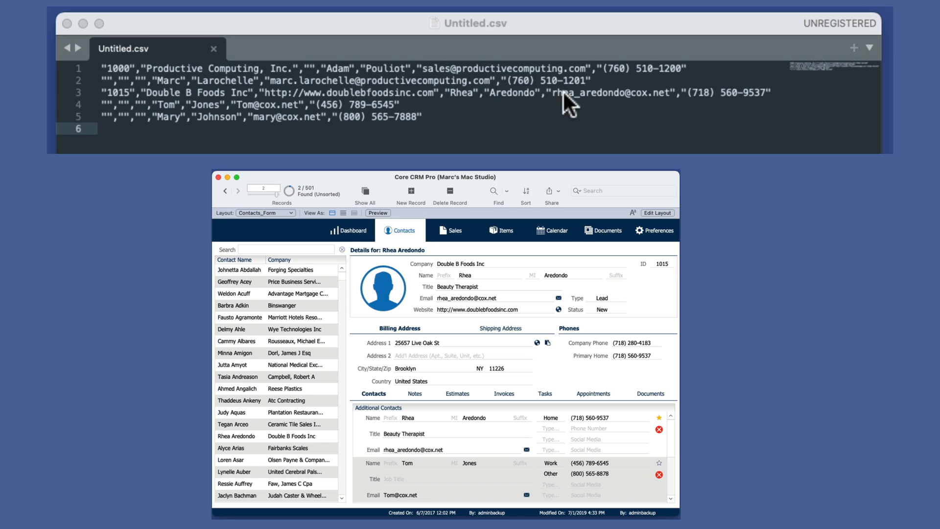
pyautogui.moveTo(355, 124)
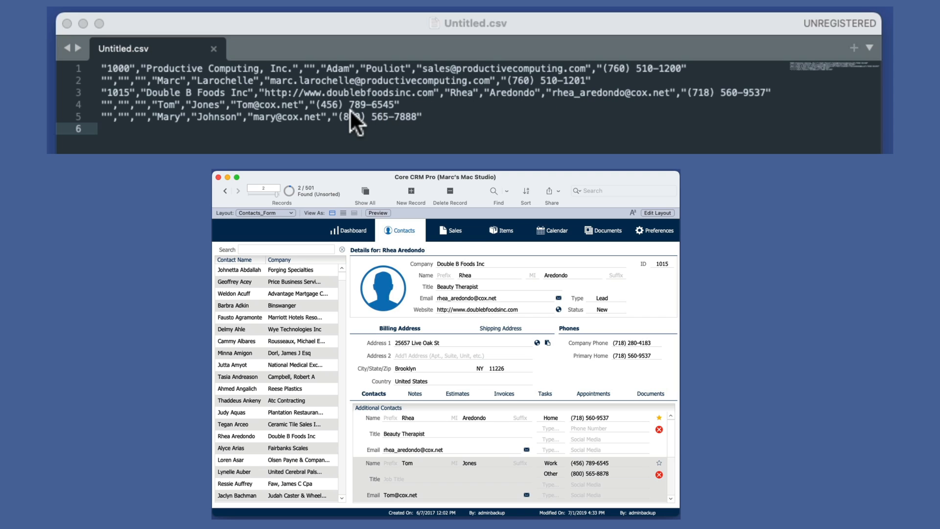
pyautogui.moveTo(139, 108)
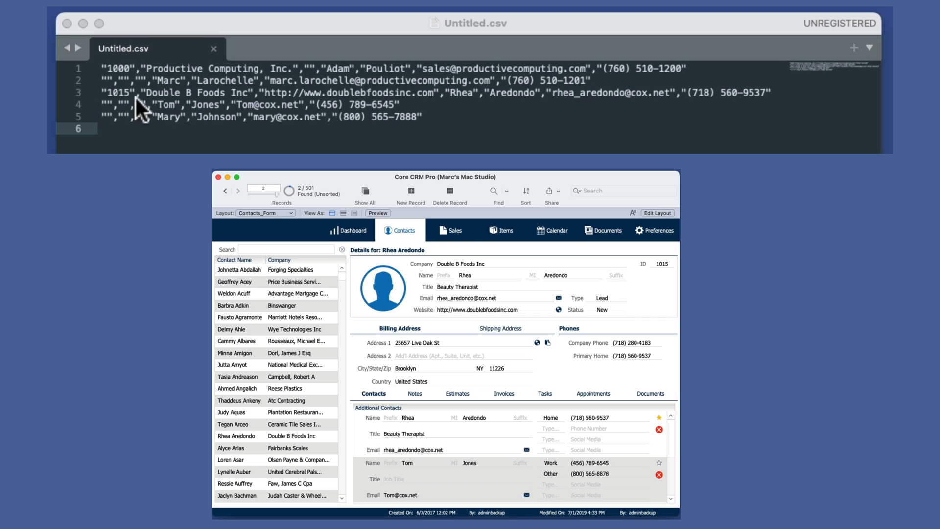
pyautogui.moveTo(202, 129)
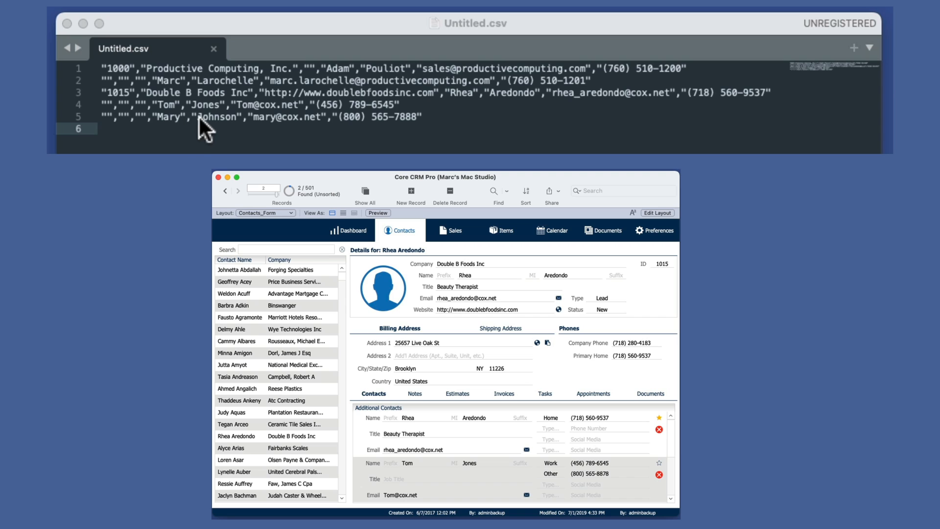
pyautogui.moveTo(134, 127)
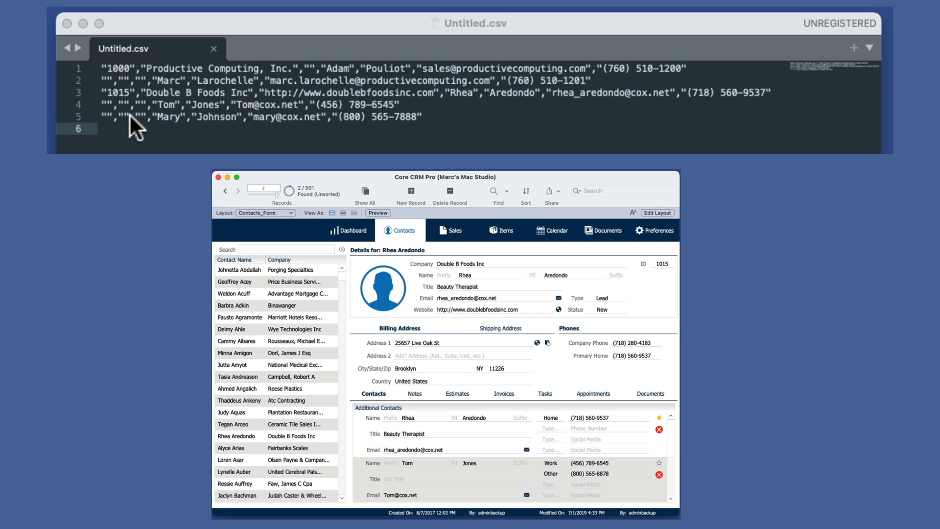
pyautogui.moveTo(370, 97)
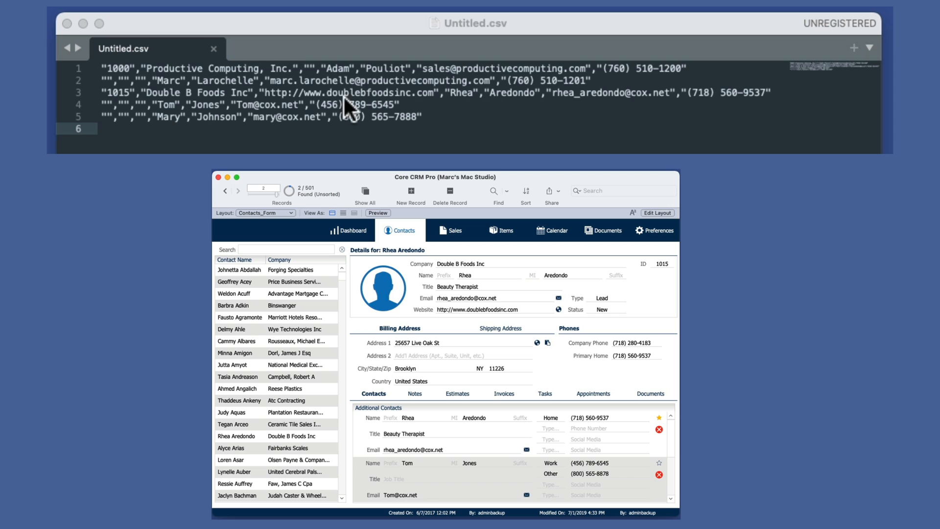
pyautogui.moveTo(246, 105)
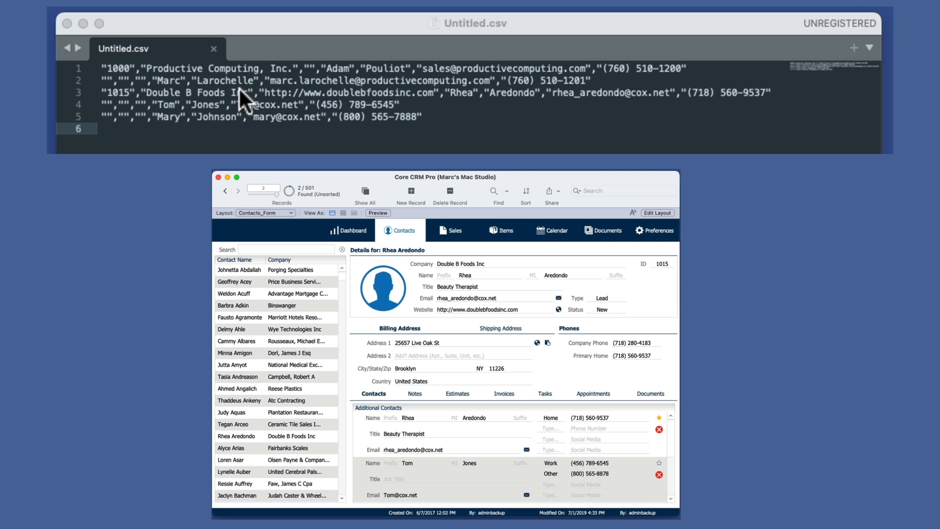
pyautogui.moveTo(178, 90)
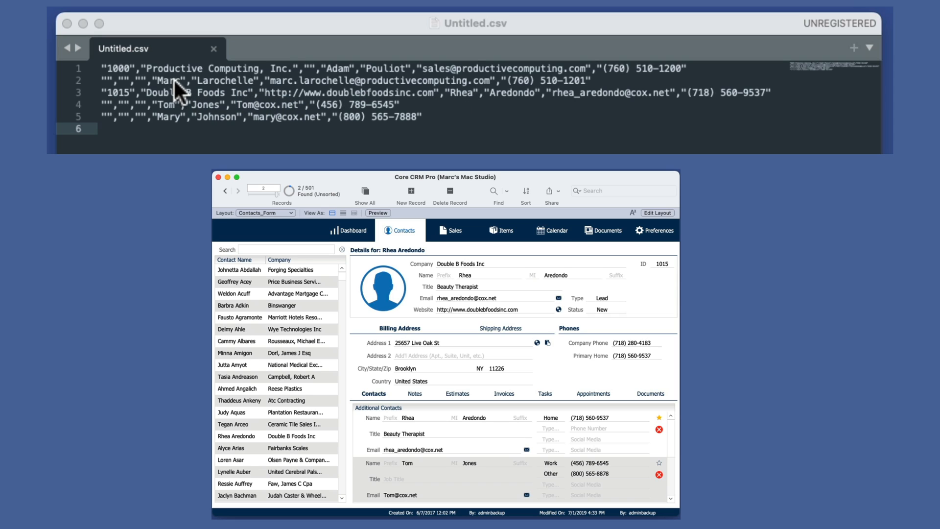
pyautogui.moveTo(424, 111)
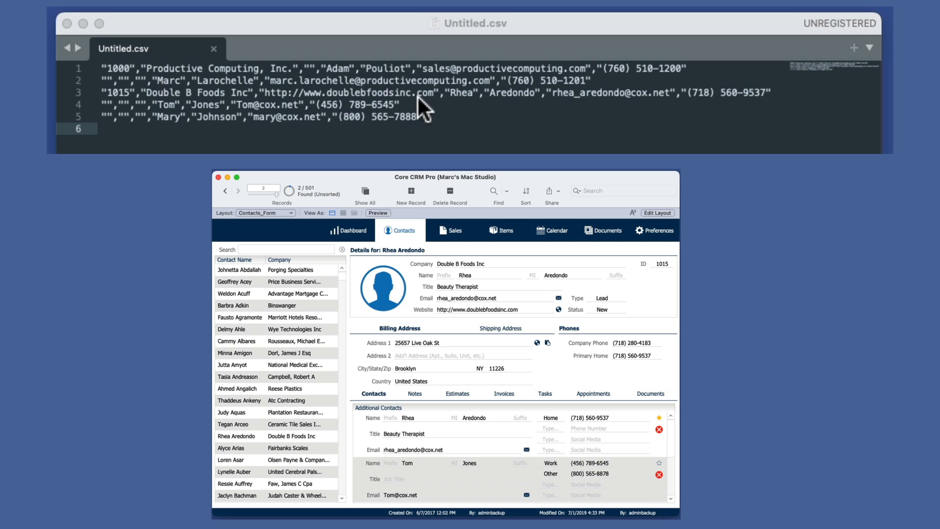
pyautogui.moveTo(424, 108)
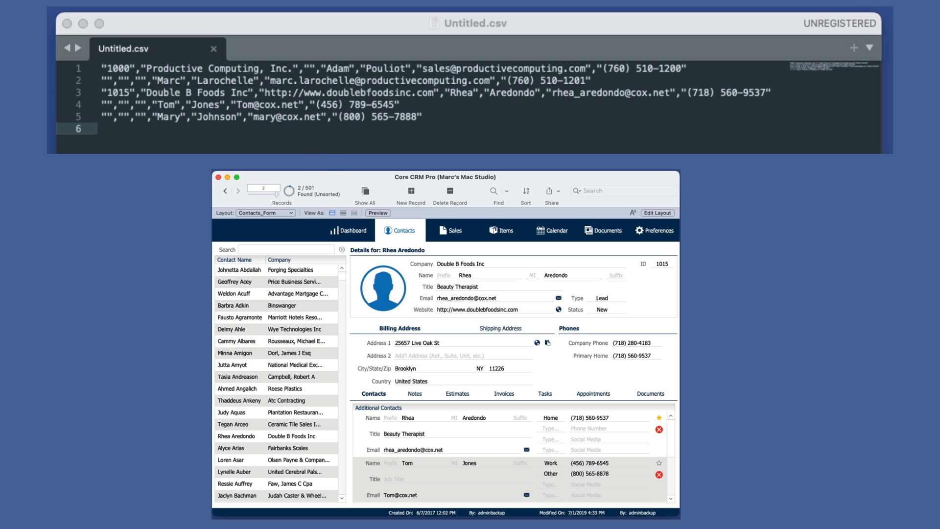
pyautogui.moveTo(467, 113)
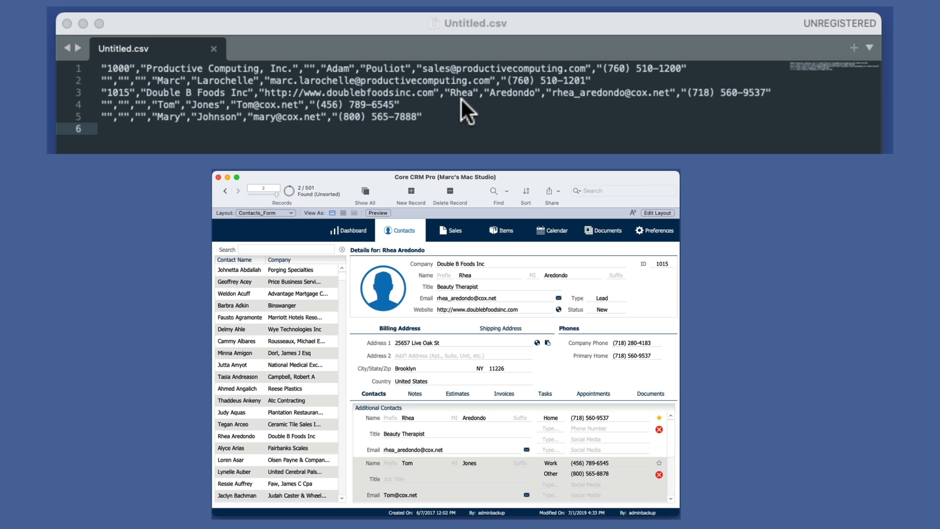
pyautogui.moveTo(441, 130)
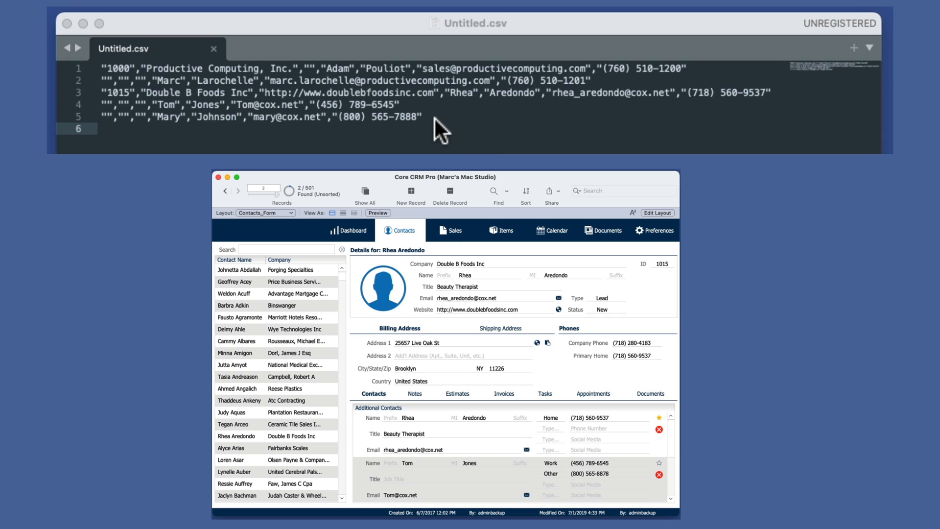
pyautogui.moveTo(417, 120)
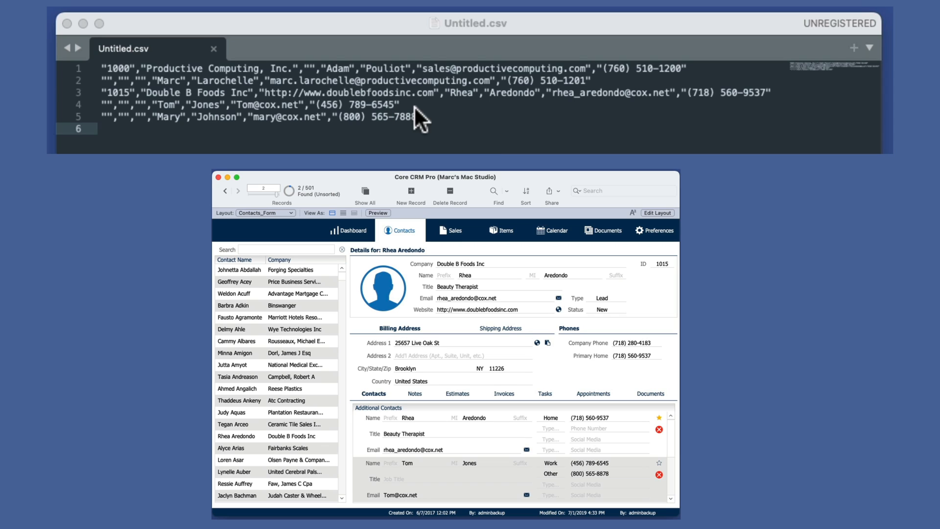
pyautogui.moveTo(478, 109)
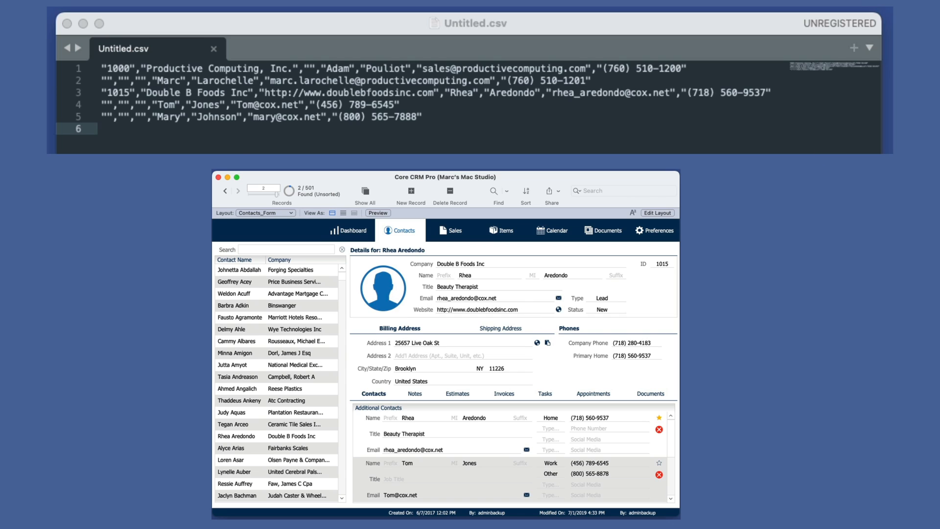
pyautogui.moveTo(269, 36)
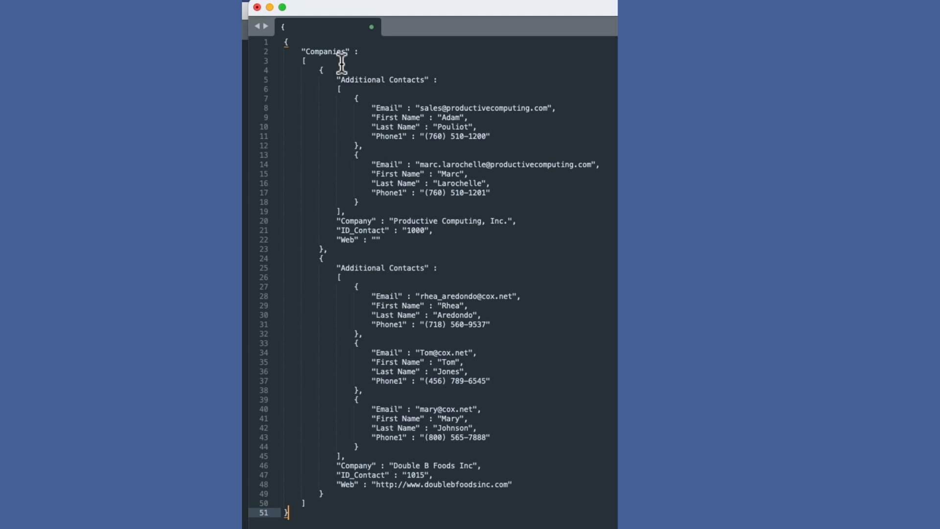
pyautogui.moveTo(357, 126)
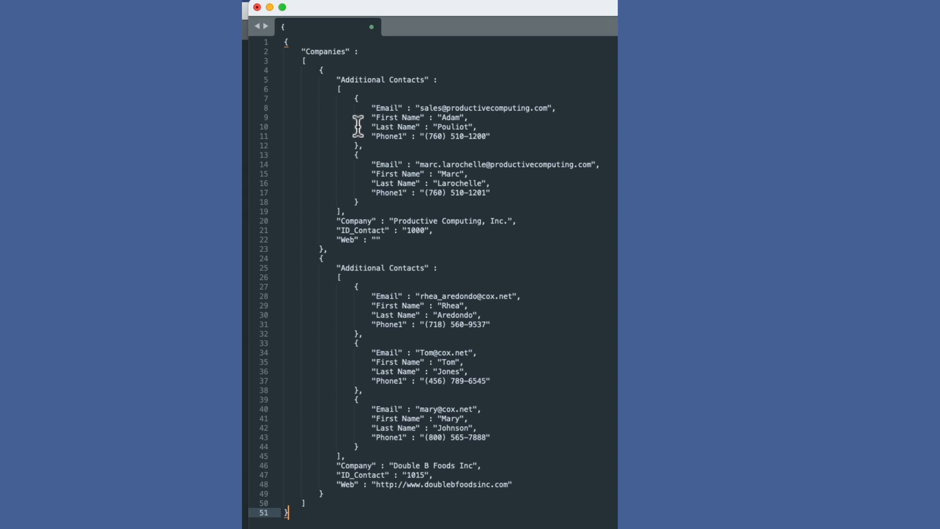
pyautogui.moveTo(321, 62)
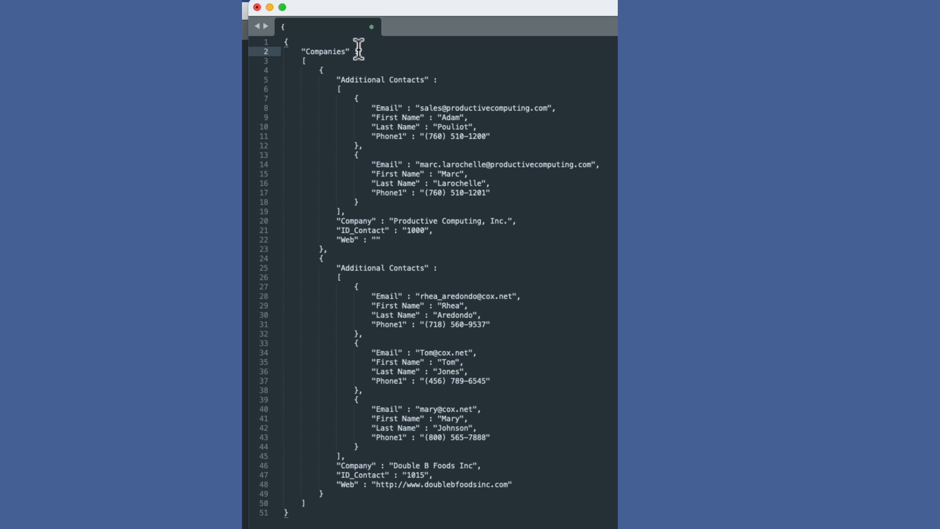
pyautogui.doubleClick(325, 51)
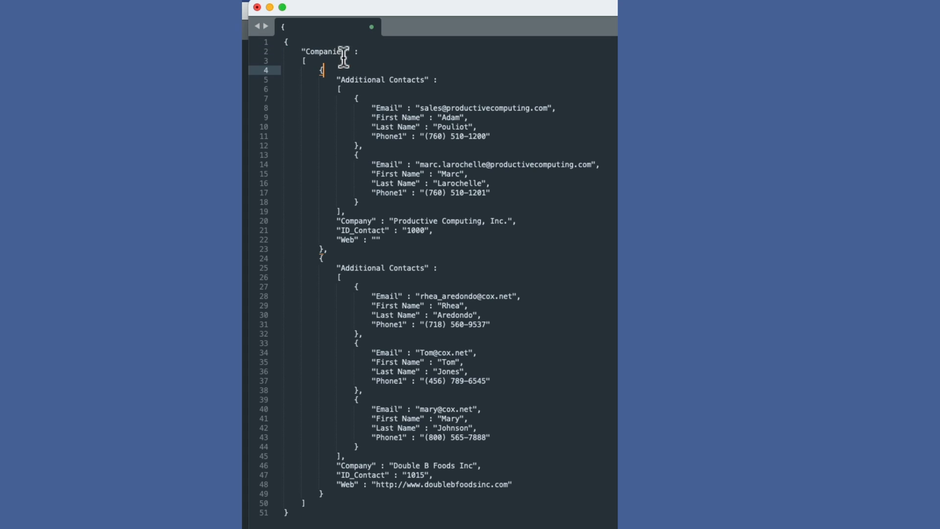
pyautogui.moveTo(421, 83)
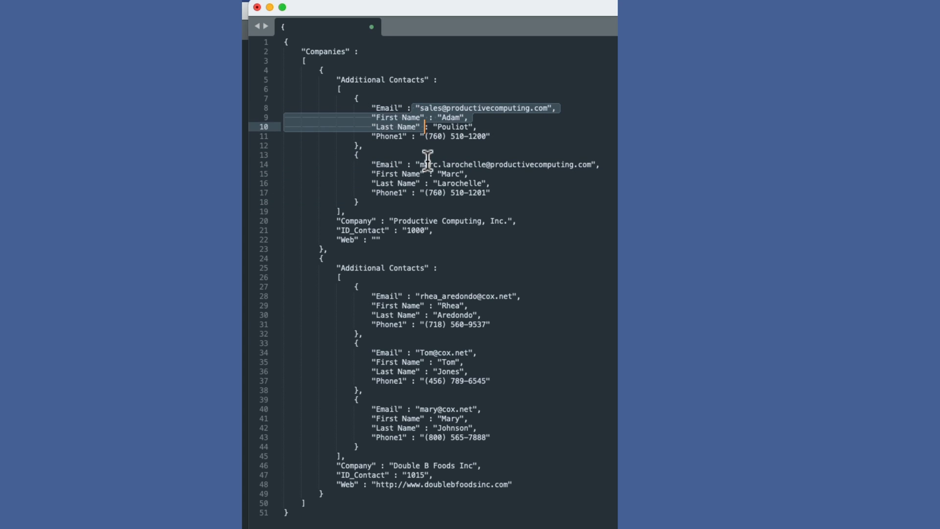
pyautogui.click(441, 175)
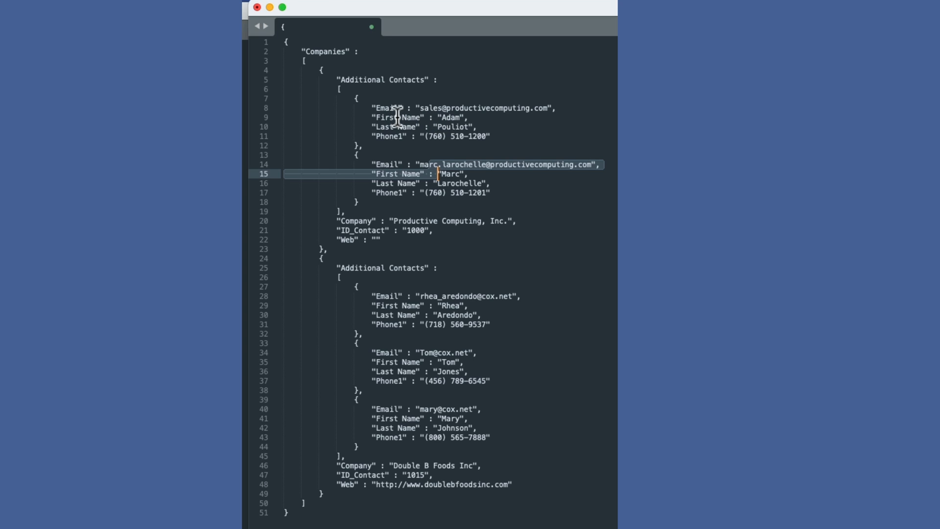
pyautogui.moveTo(448, 118)
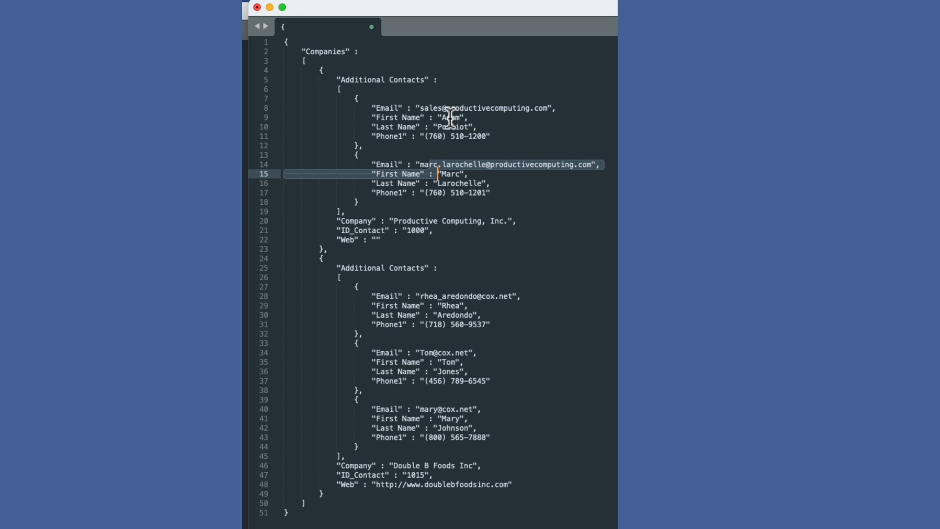
pyautogui.click(489, 193)
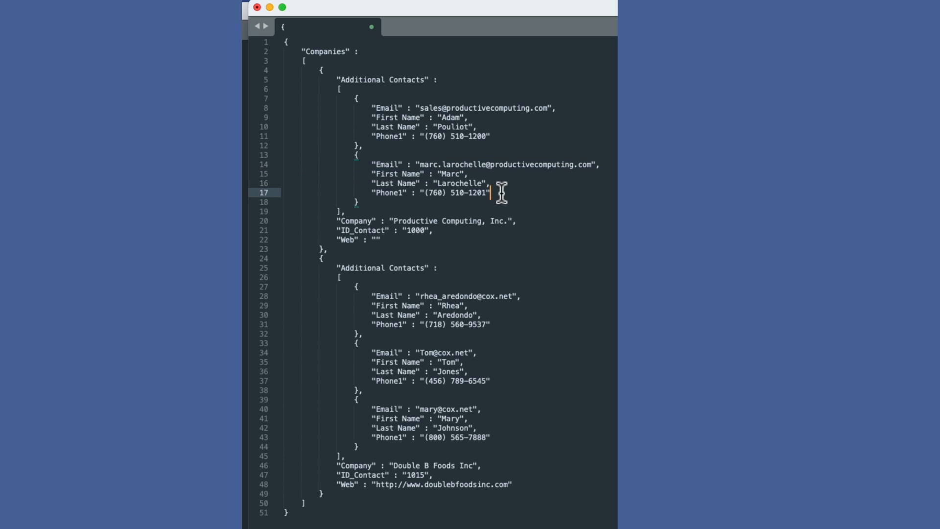
pyautogui.moveTo(445, 200)
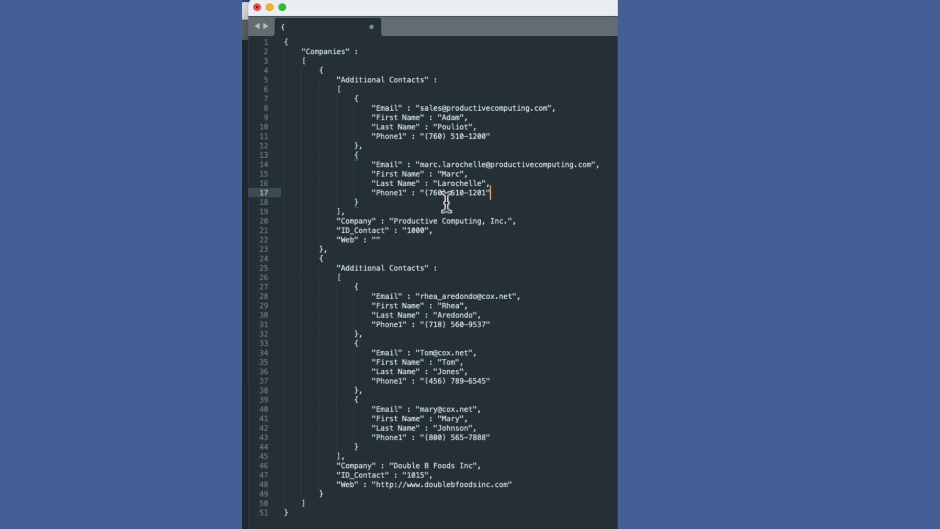
pyautogui.moveTo(604, 35)
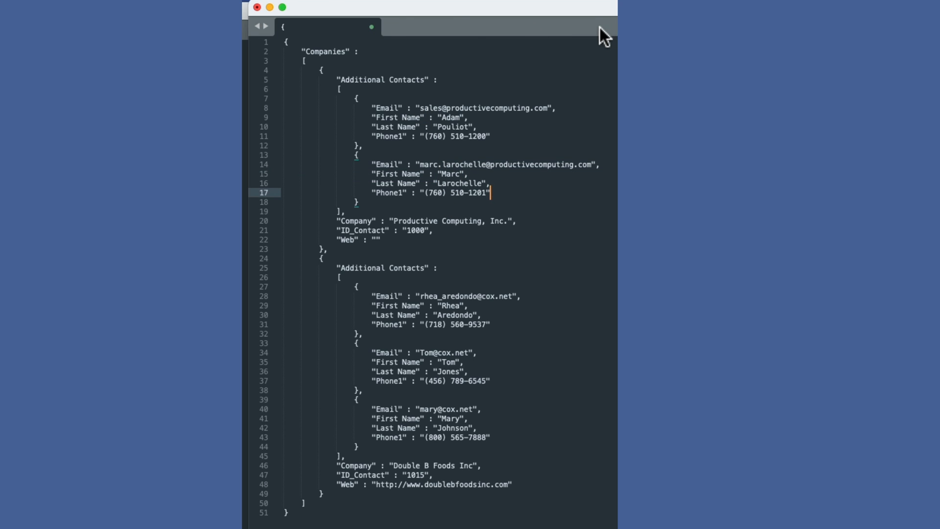
pyautogui.moveTo(393, 126)
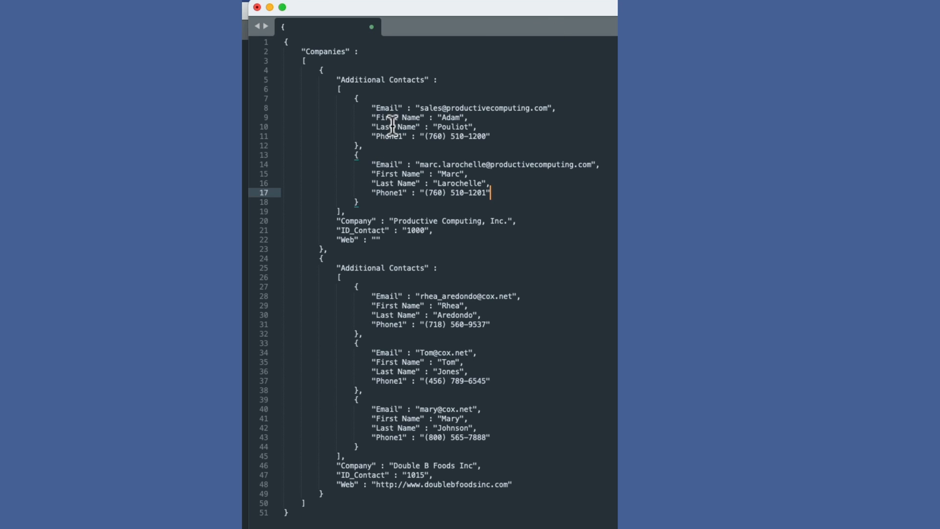
pyautogui.moveTo(402, 145)
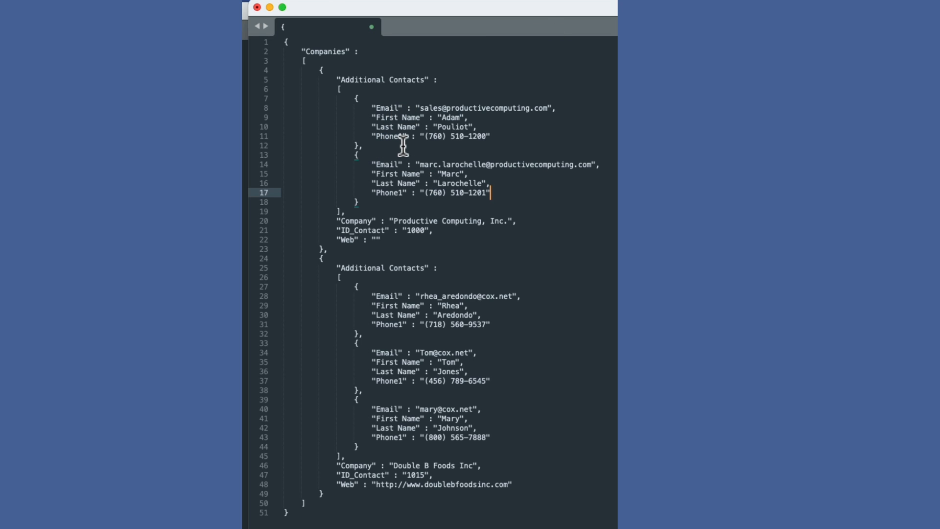
pyautogui.moveTo(452, 180)
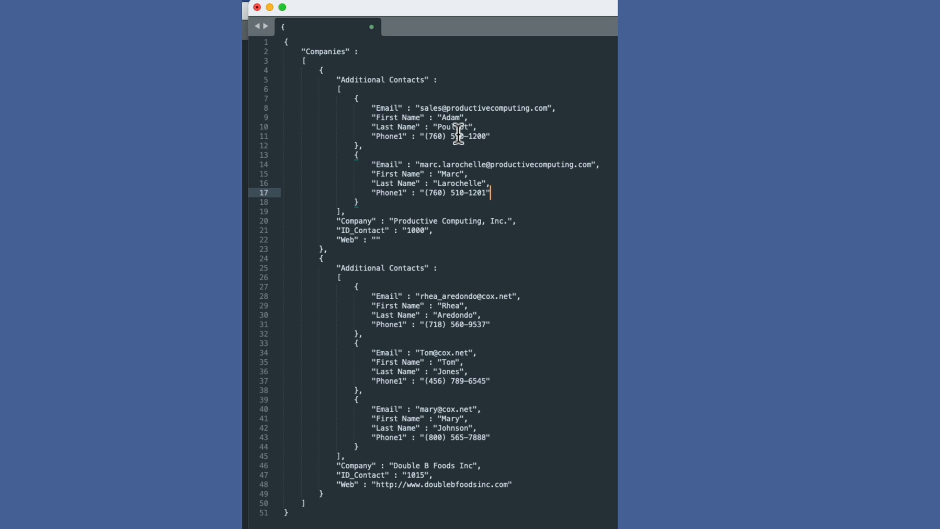
pyautogui.moveTo(336, 222)
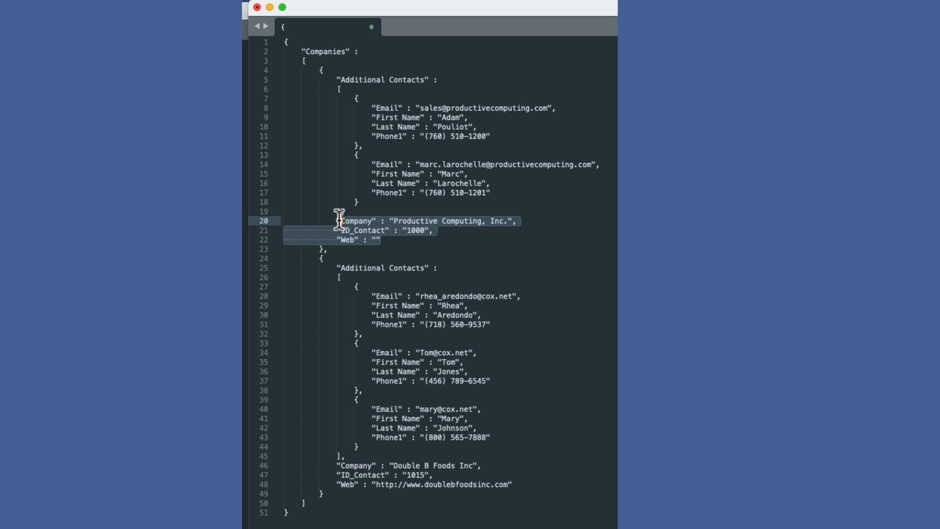
pyautogui.moveTo(366, 234)
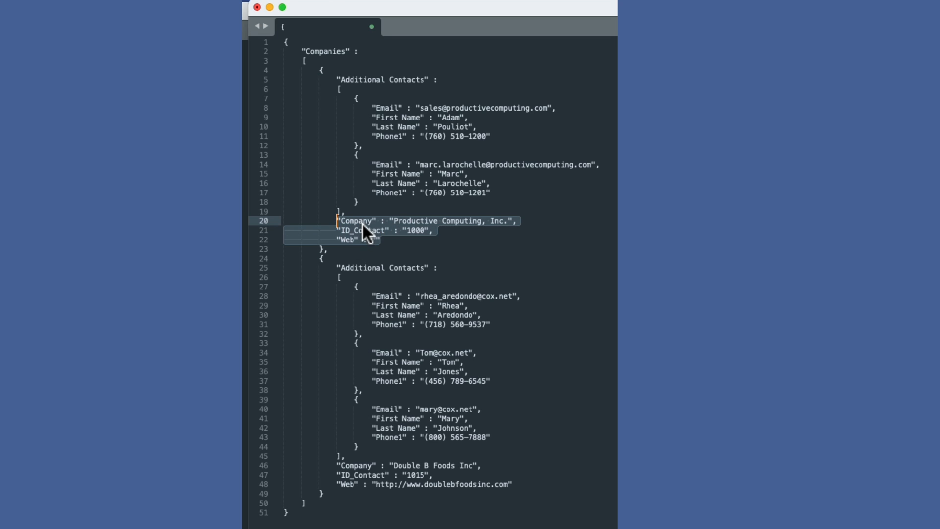
pyautogui.moveTo(394, 227)
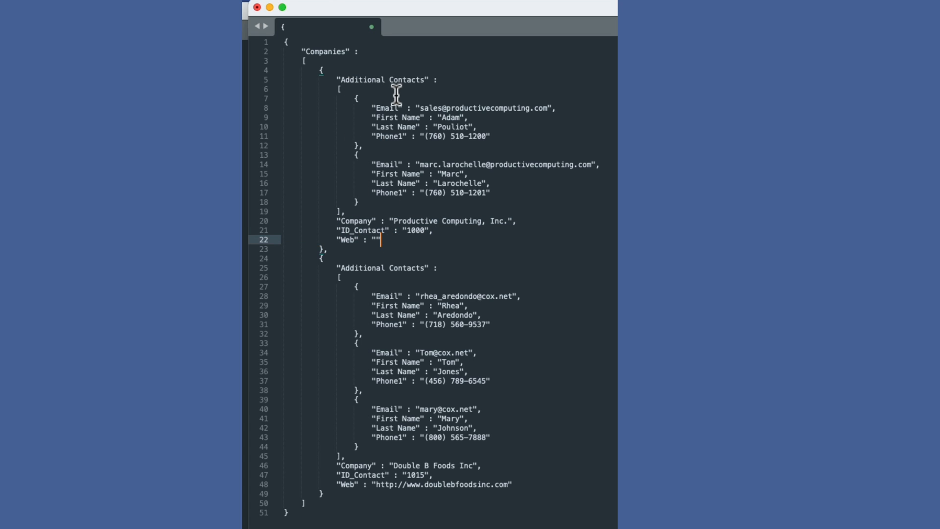
pyautogui.moveTo(342, 81)
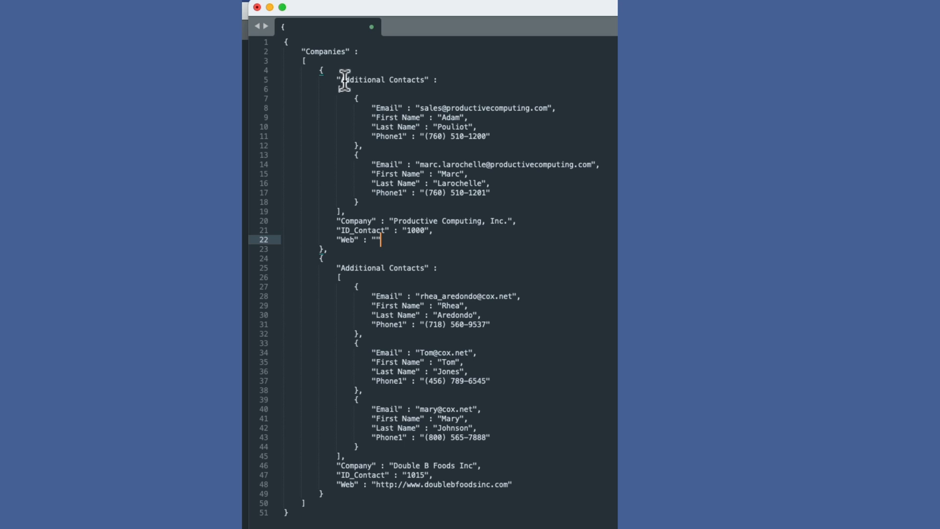
pyautogui.moveTo(340, 216)
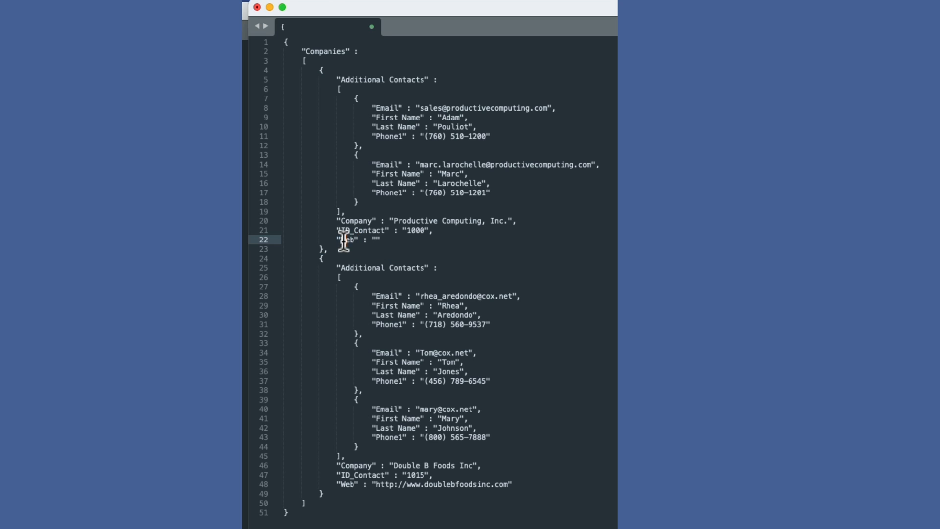
pyautogui.click(340, 80)
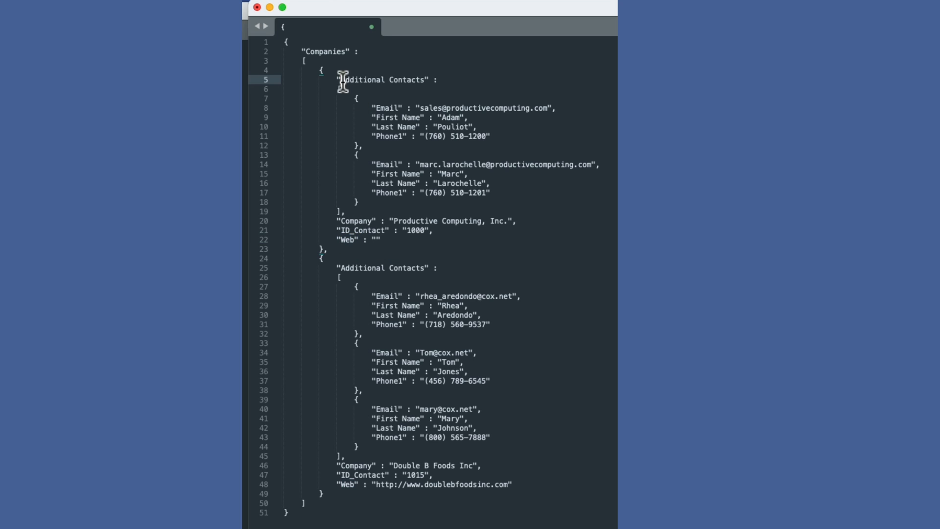
pyautogui.click(356, 155)
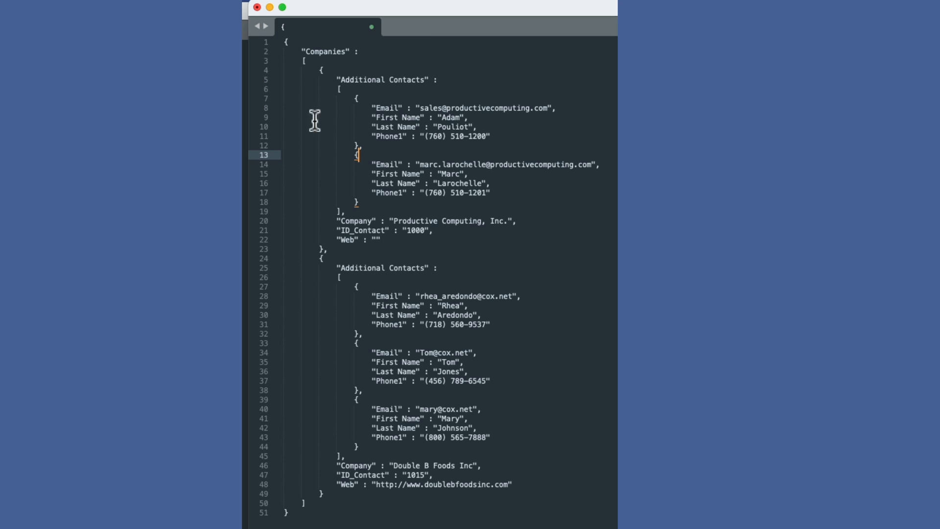
pyautogui.moveTo(403, 226)
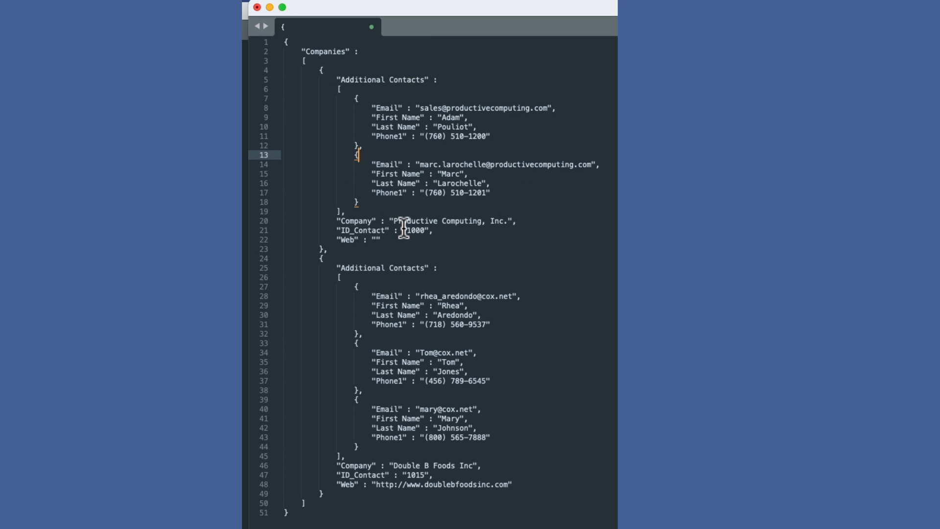
pyautogui.moveTo(350, 269)
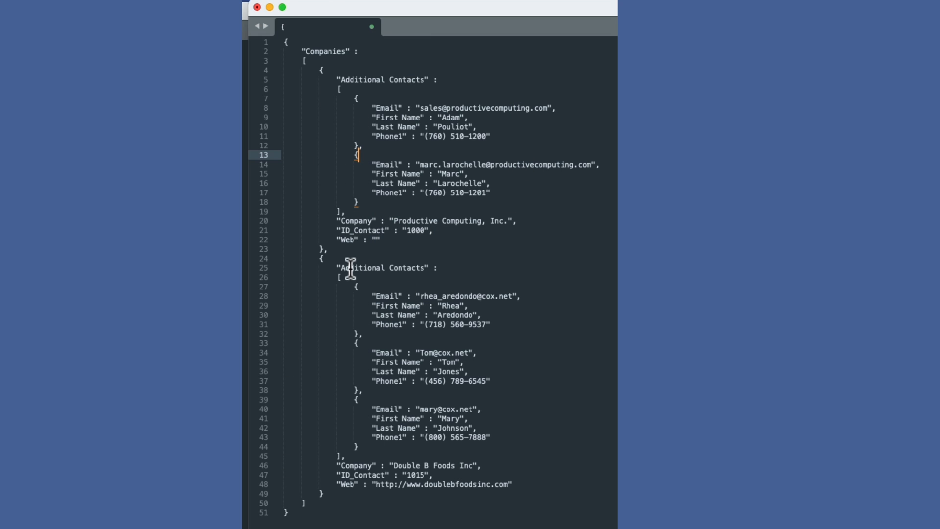
pyautogui.moveTo(424, 282)
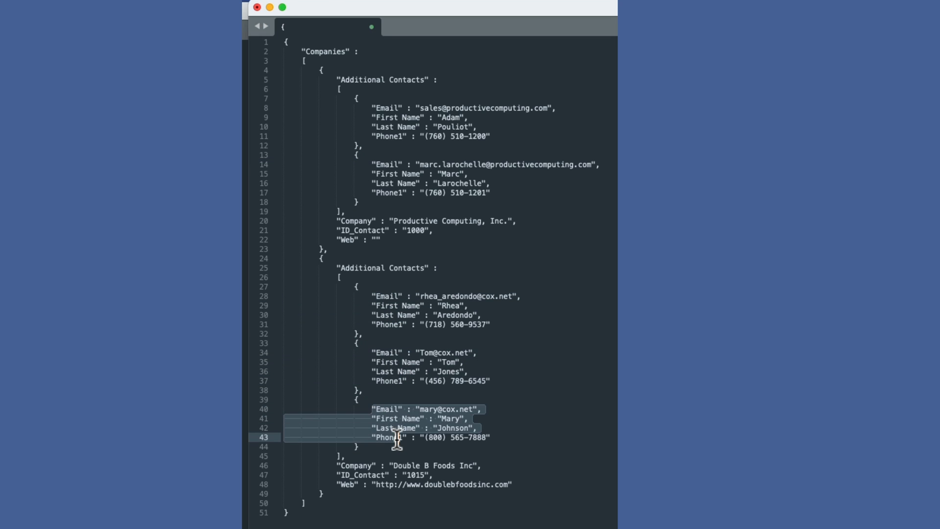
pyautogui.click(287, 513)
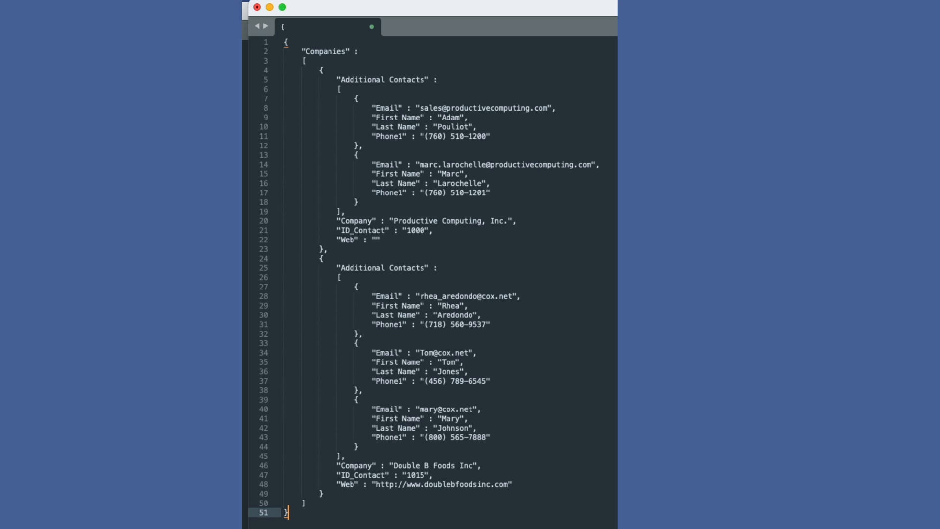
pyautogui.moveTo(567, 245)
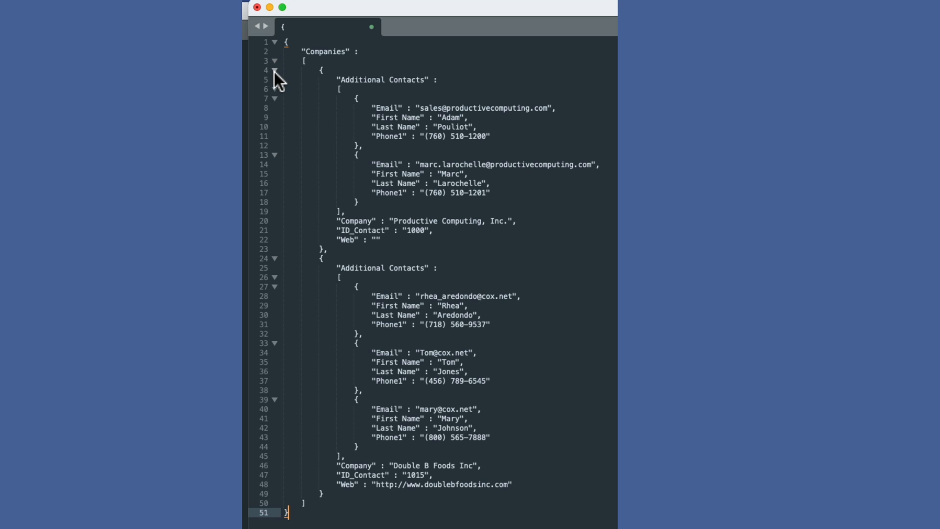
pyautogui.click(275, 70)
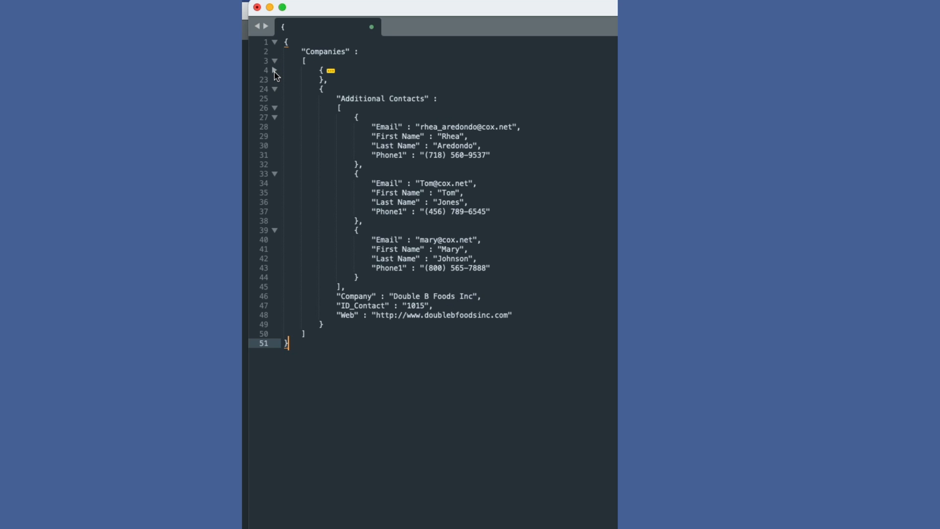
pyautogui.click(274, 70)
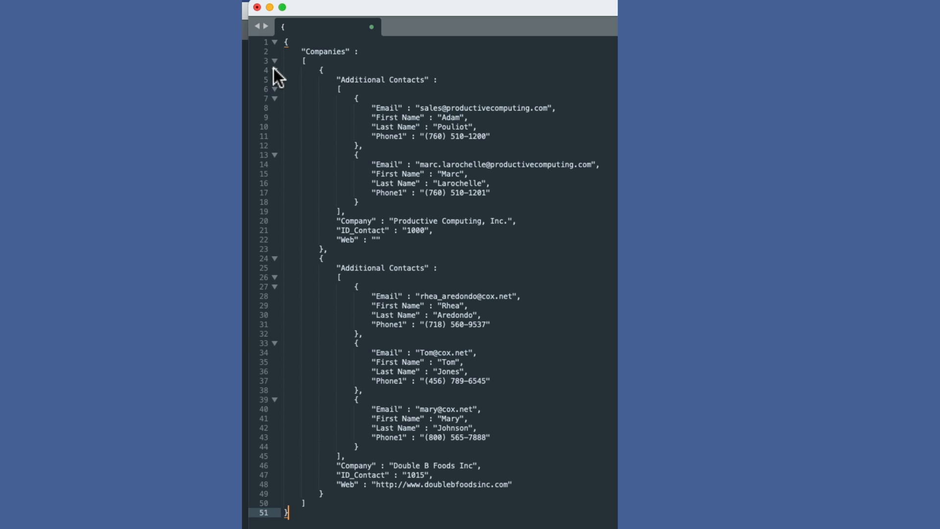
pyautogui.click(275, 70)
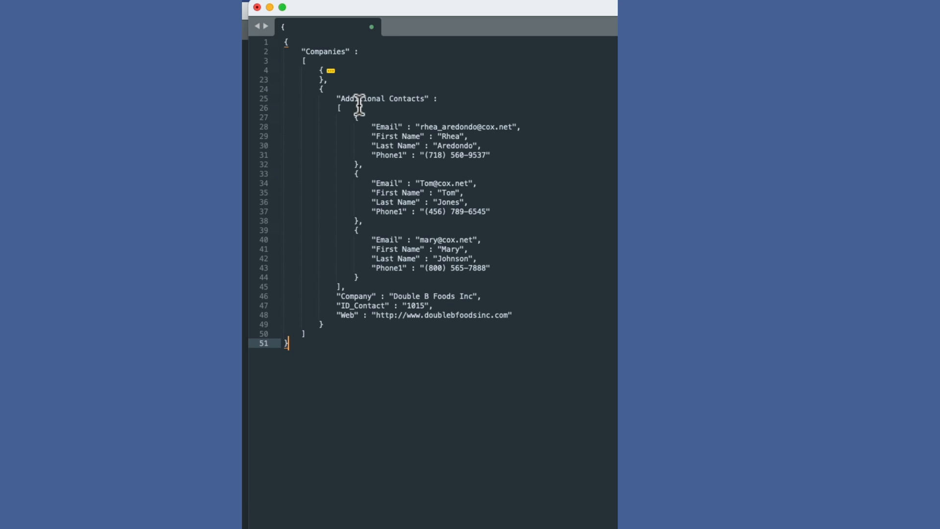
pyautogui.moveTo(423, 319)
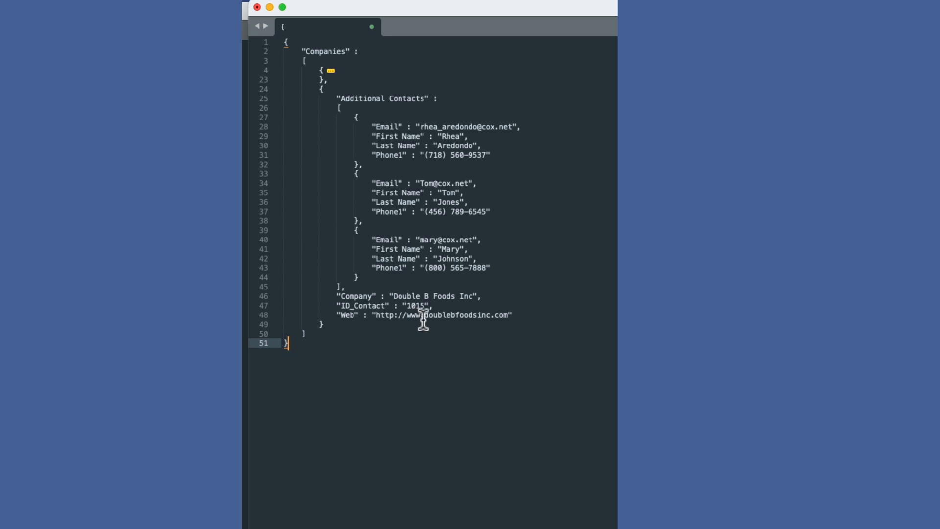
pyautogui.moveTo(299, 68)
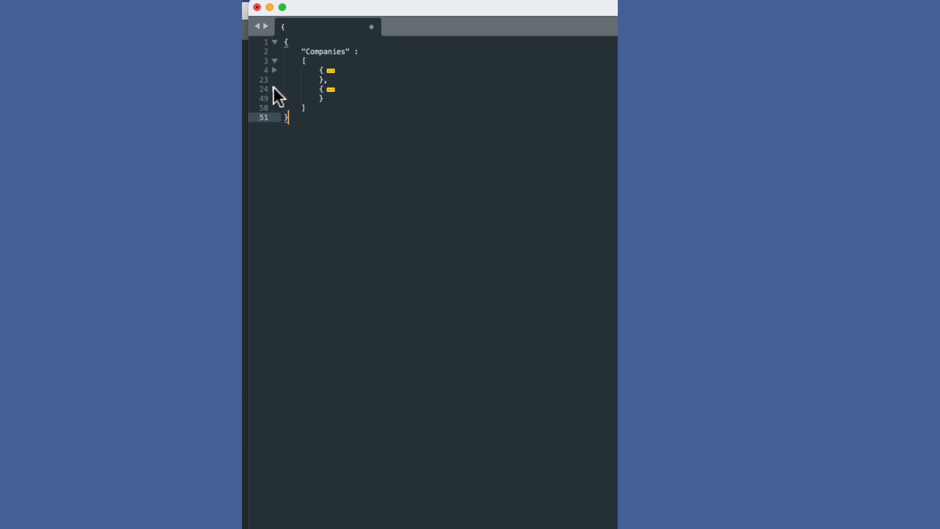
pyautogui.click(274, 71)
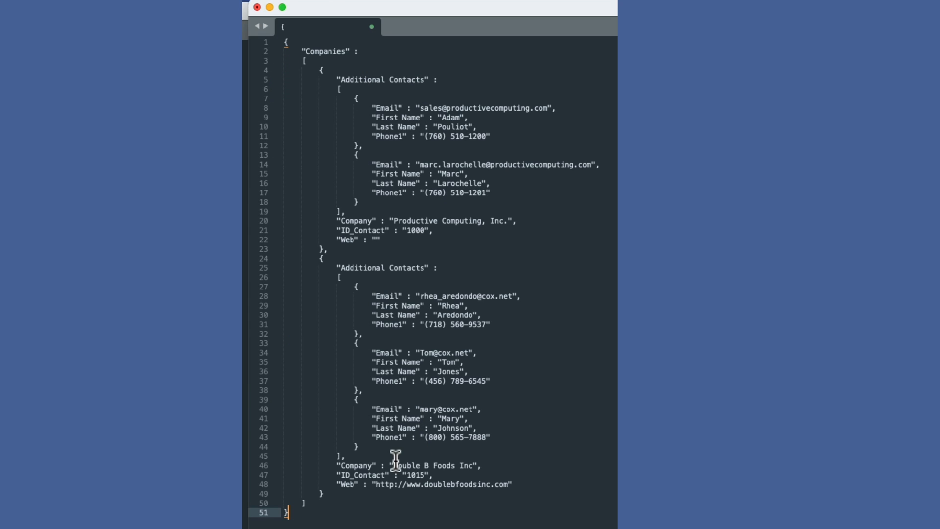
pyautogui.moveTo(419, 498)
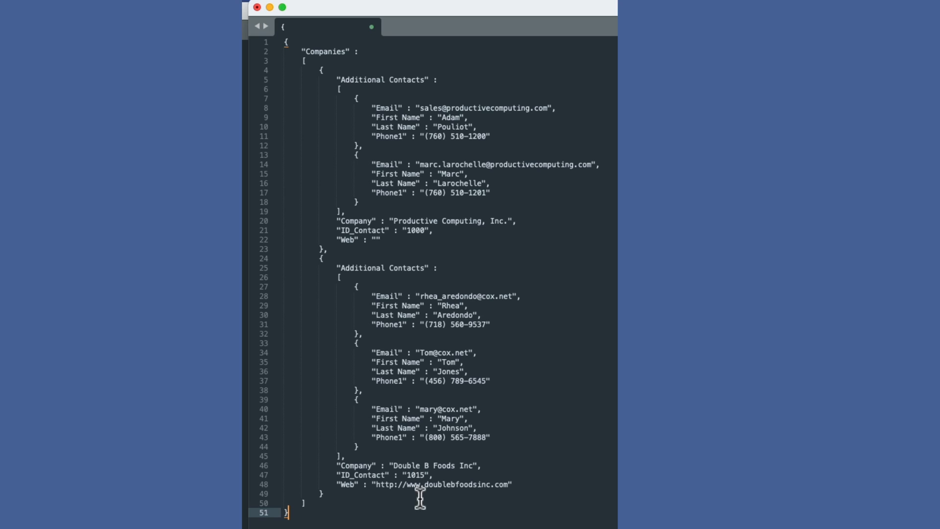
pyautogui.click(362, 145)
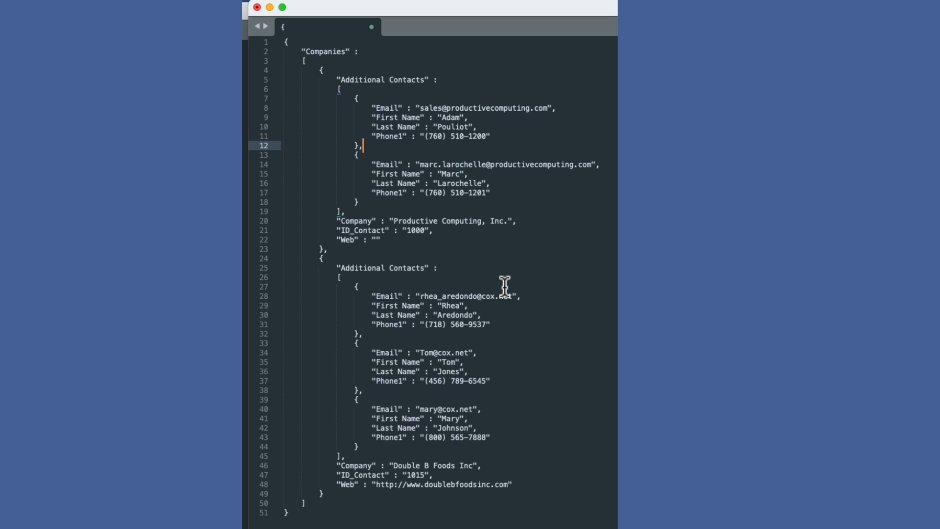
pyautogui.moveTo(453, 385)
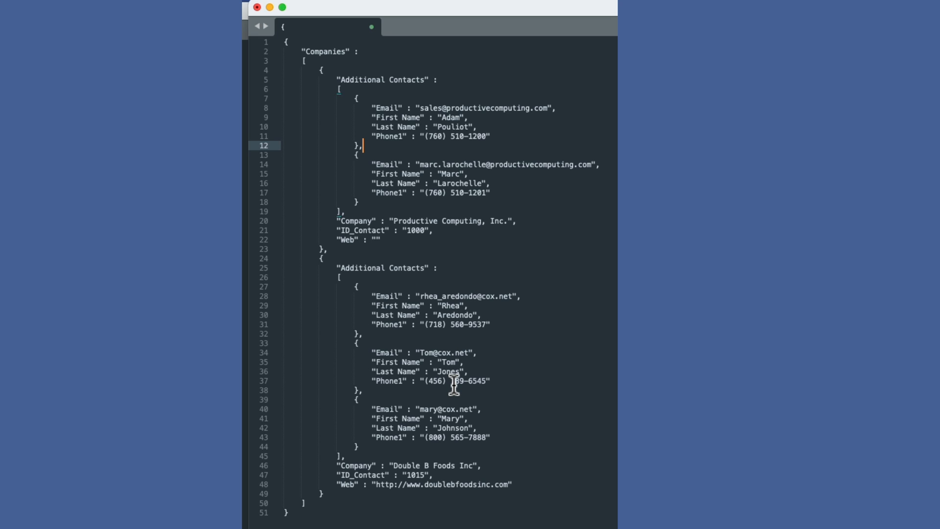